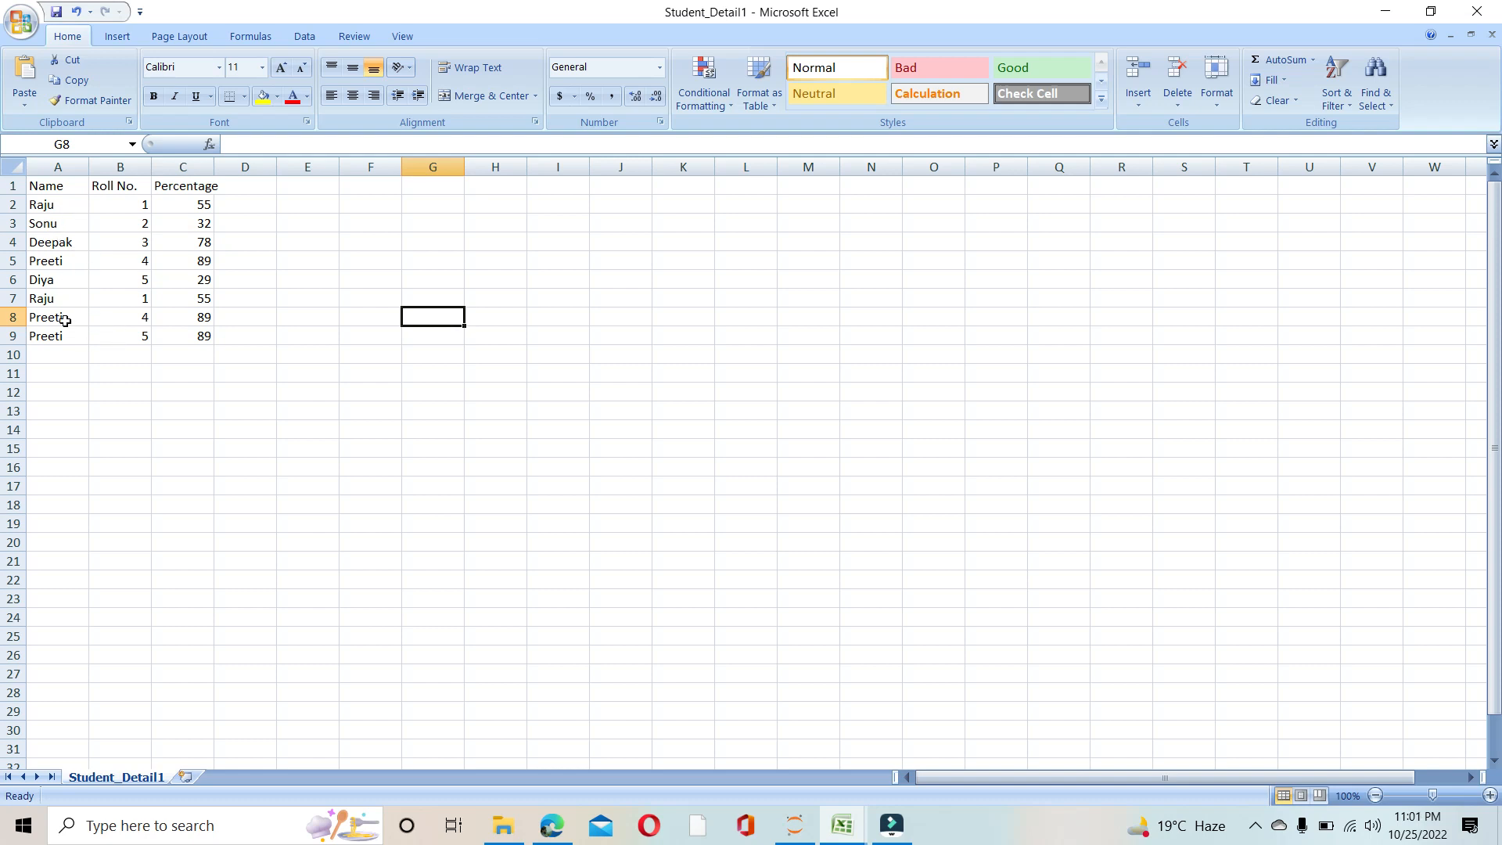
{"action": "mouse_move", "coordinate": [108, 341]}
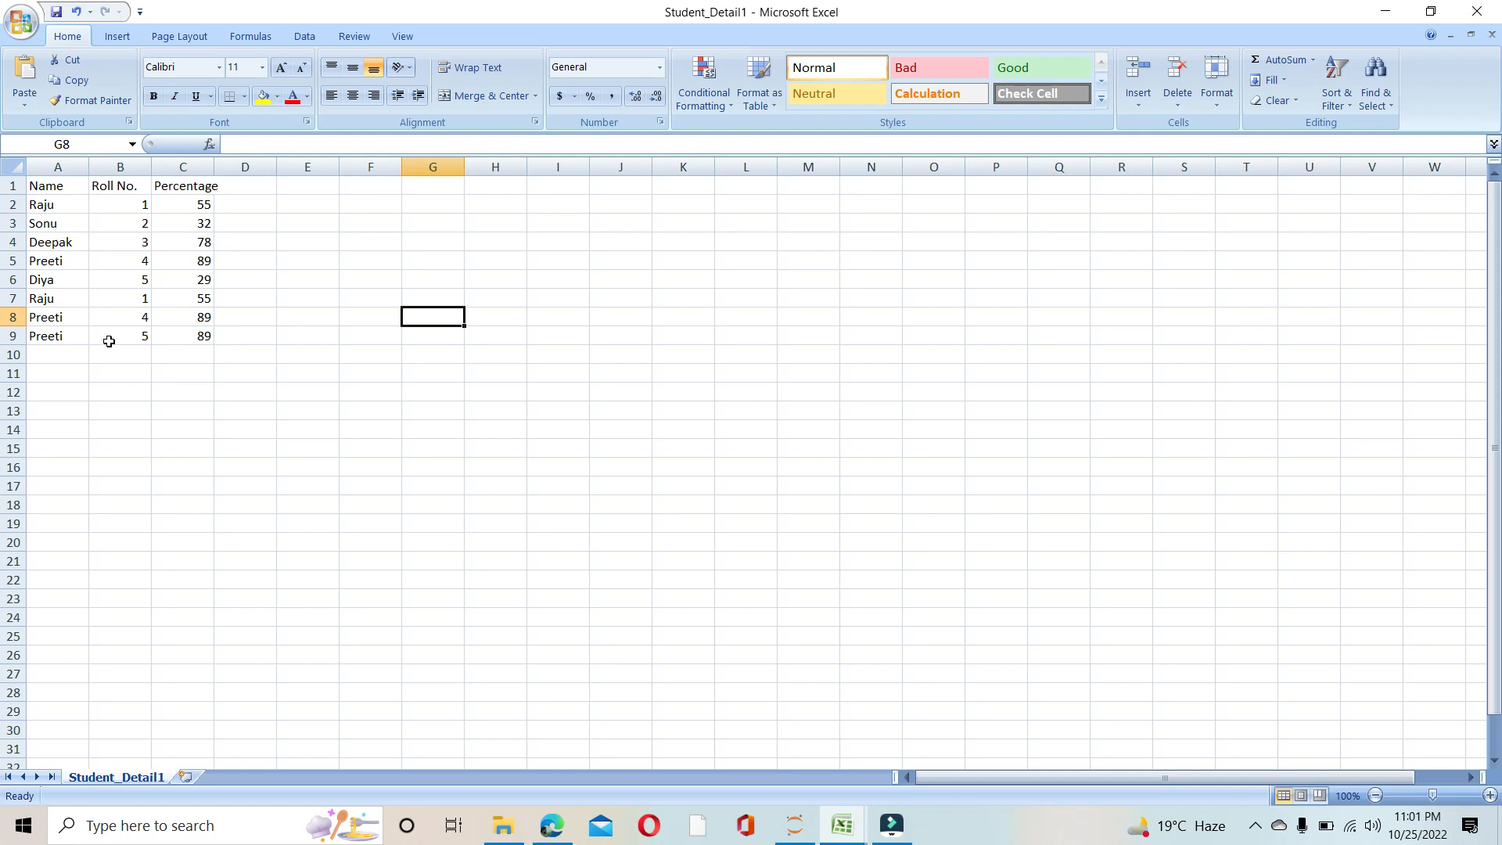
{"action": "mouse_move", "coordinate": [197, 306]}
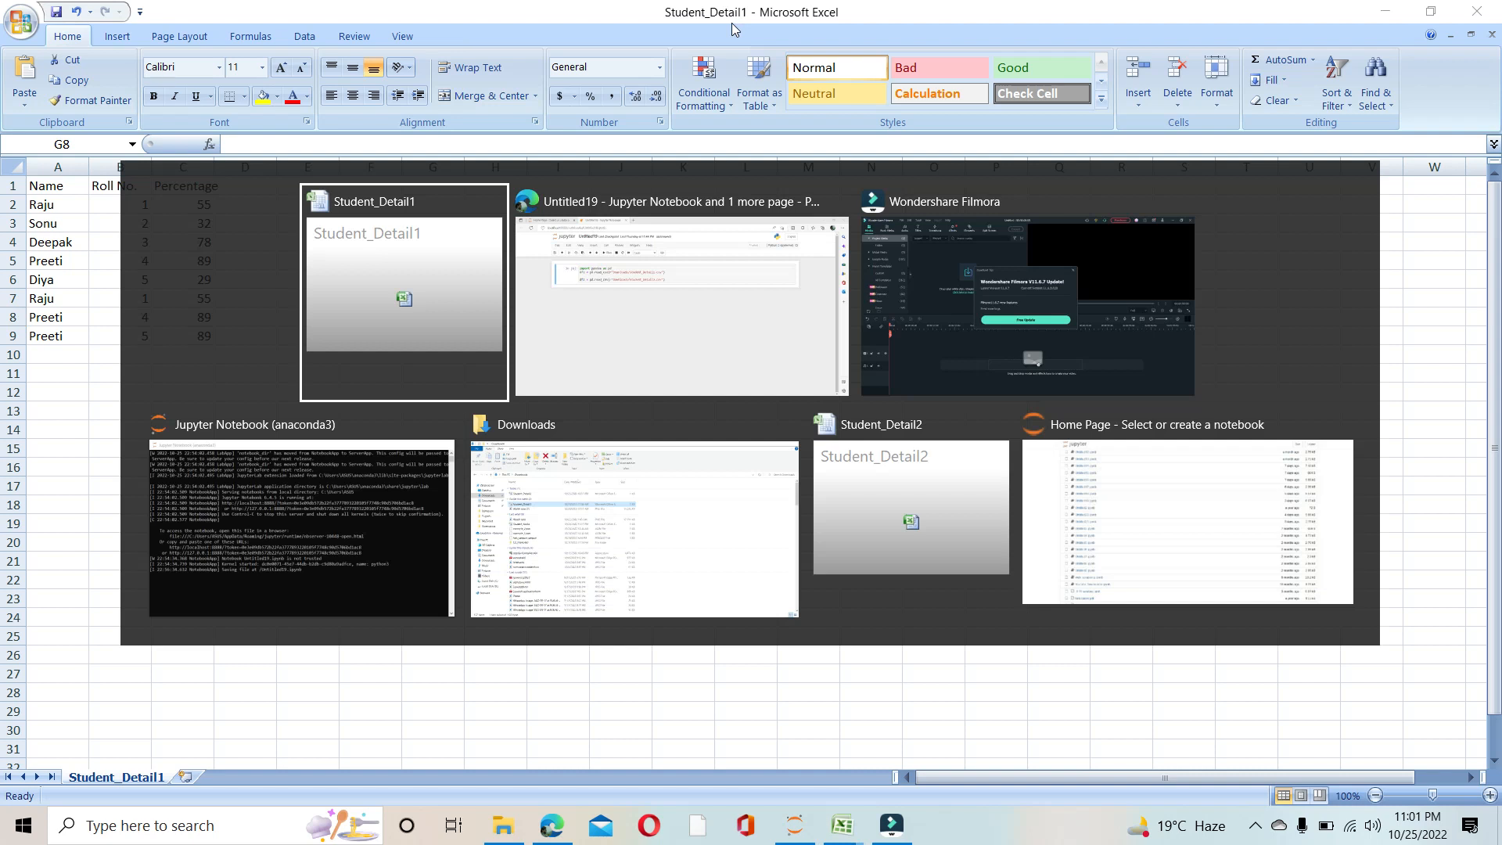
Switch to the Student_Detail2 workbook and select its first student row, Ramesh.
{"action": "left_click", "coordinate": [908, 506]}
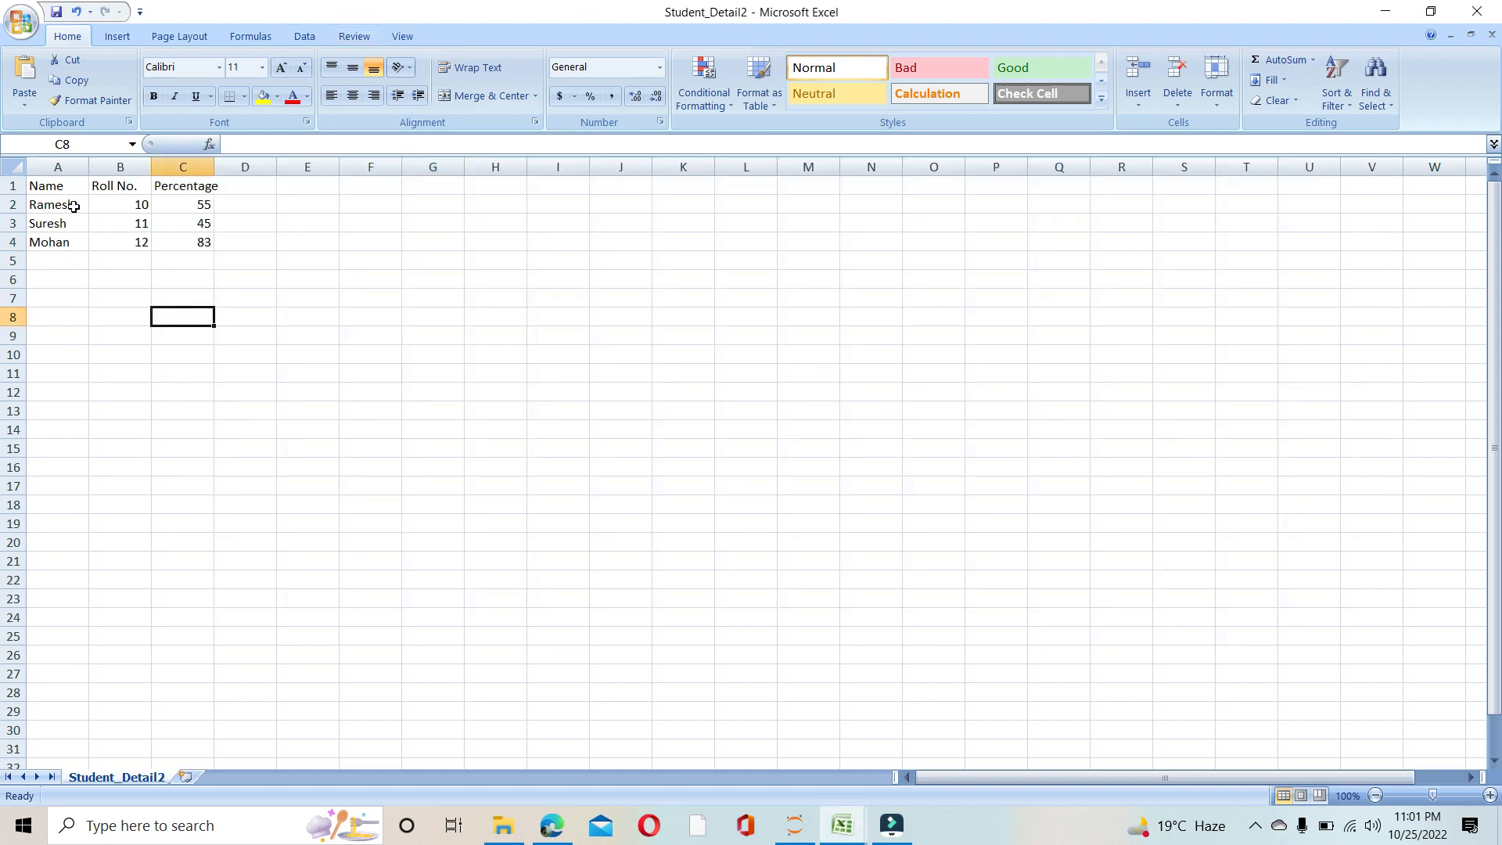
{"action": "left_click", "coordinate": [56, 204]}
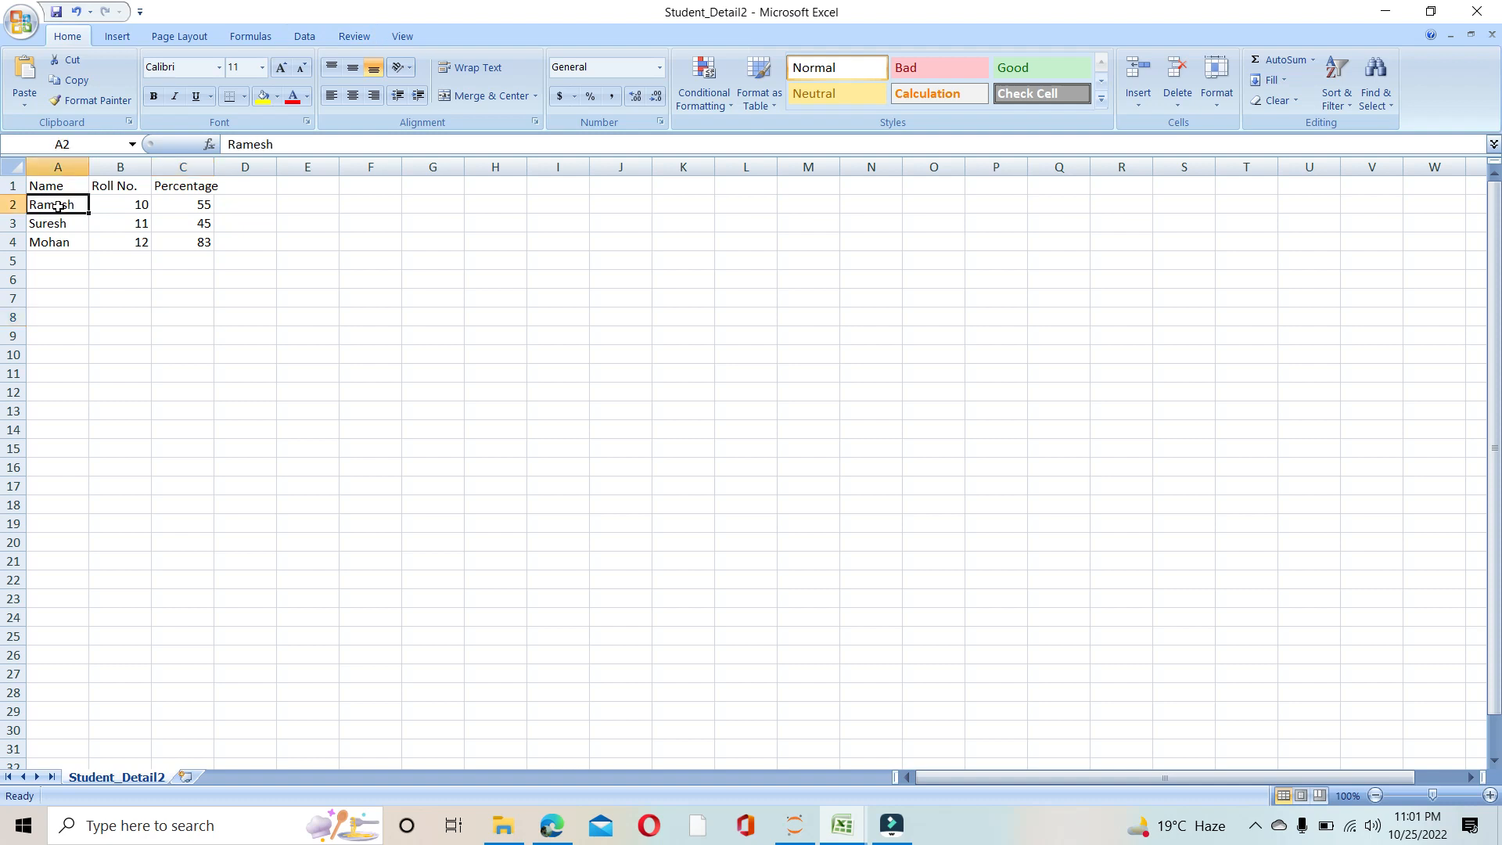
{"action": "left_click", "coordinate": [57, 242]}
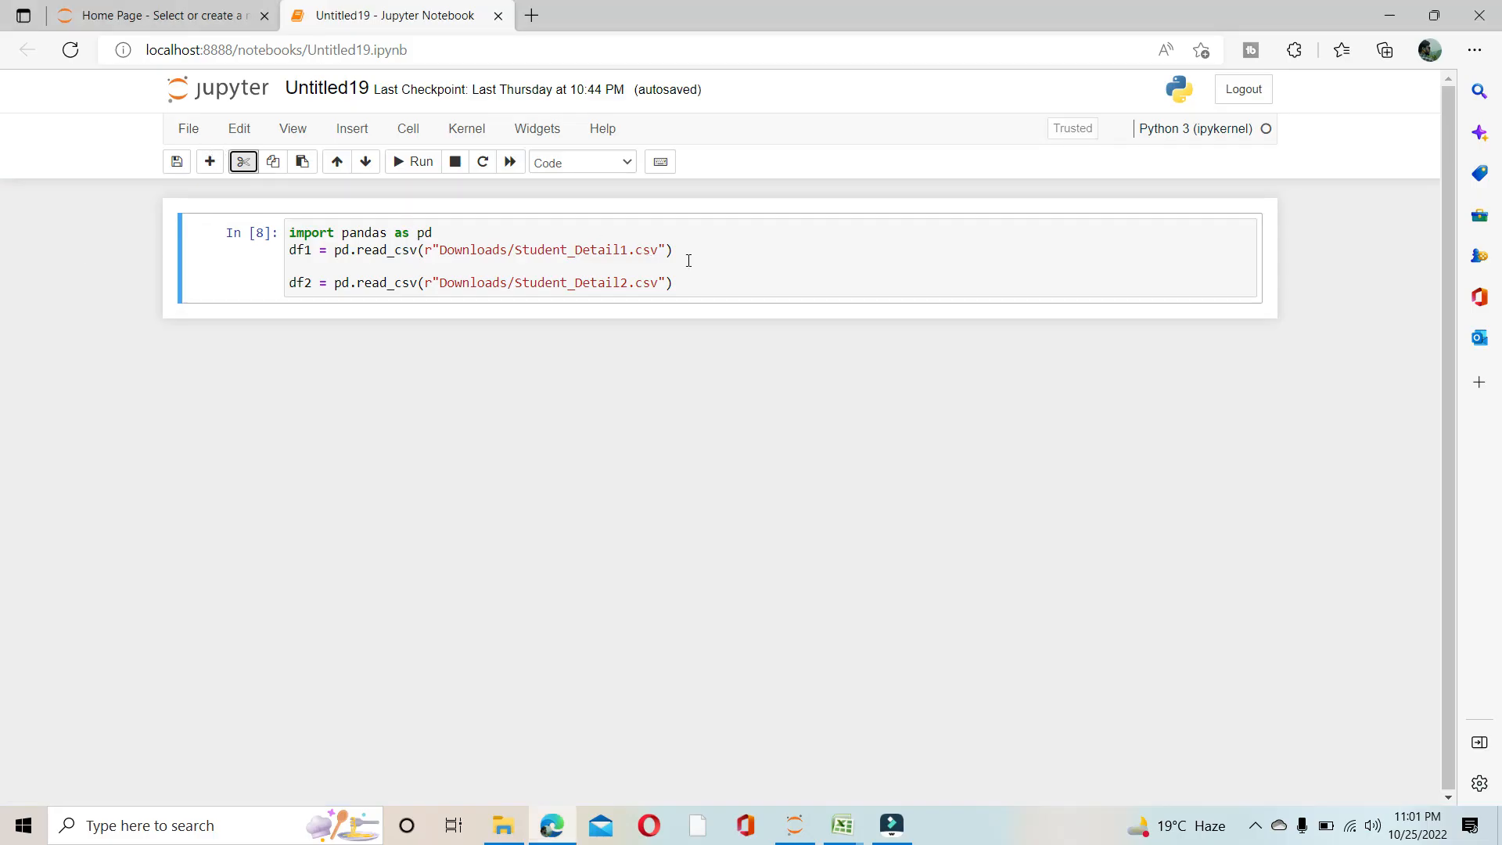
Run the CSV-reading cell, then display df1 (eight rows) and df2 (three rows).
{"action": "left_click", "coordinate": [413, 161]}
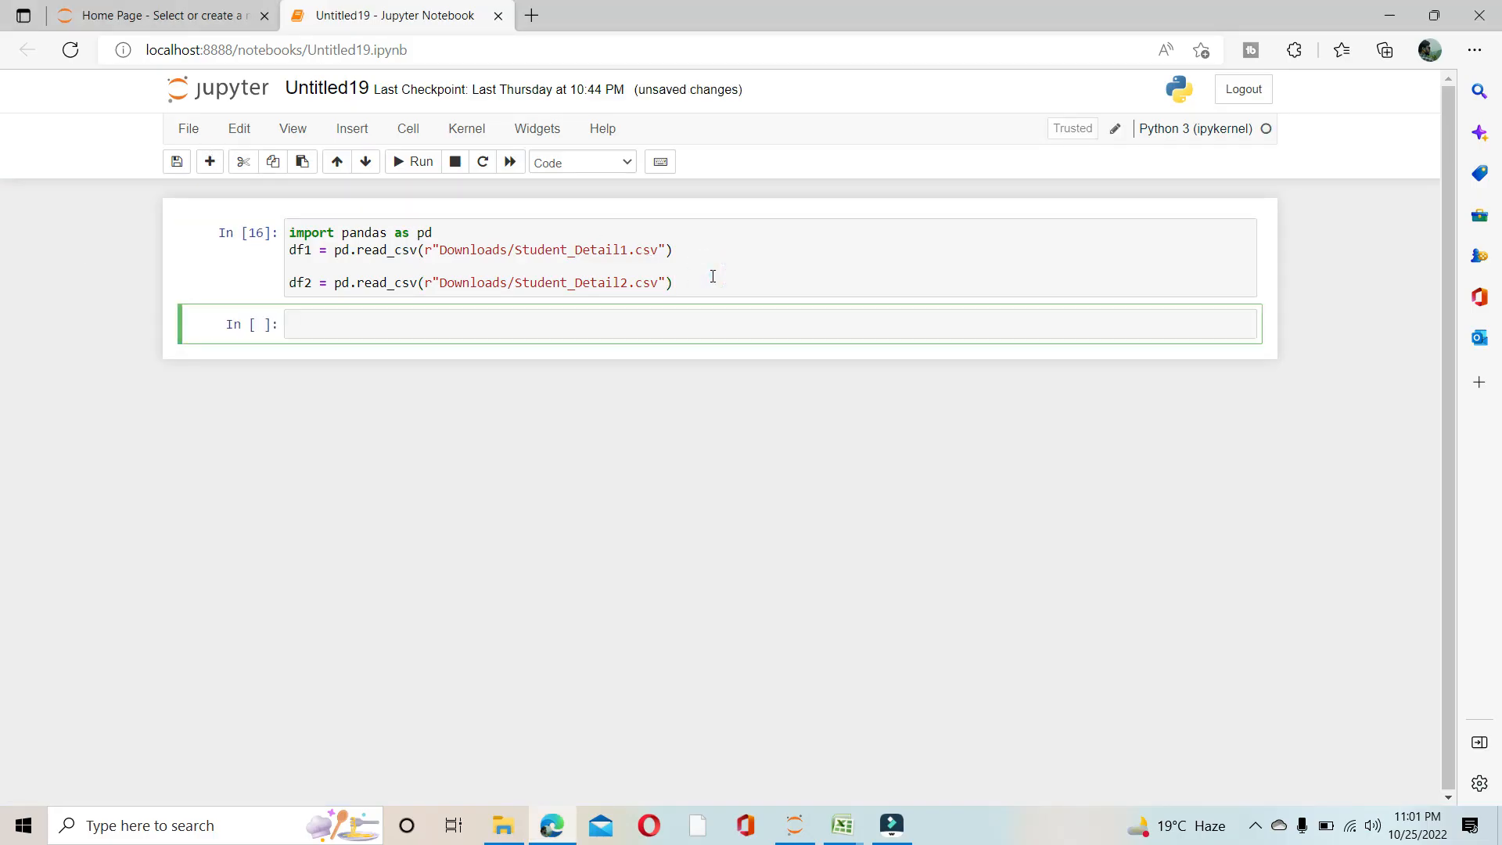
{"action": "type", "text": "df1"}
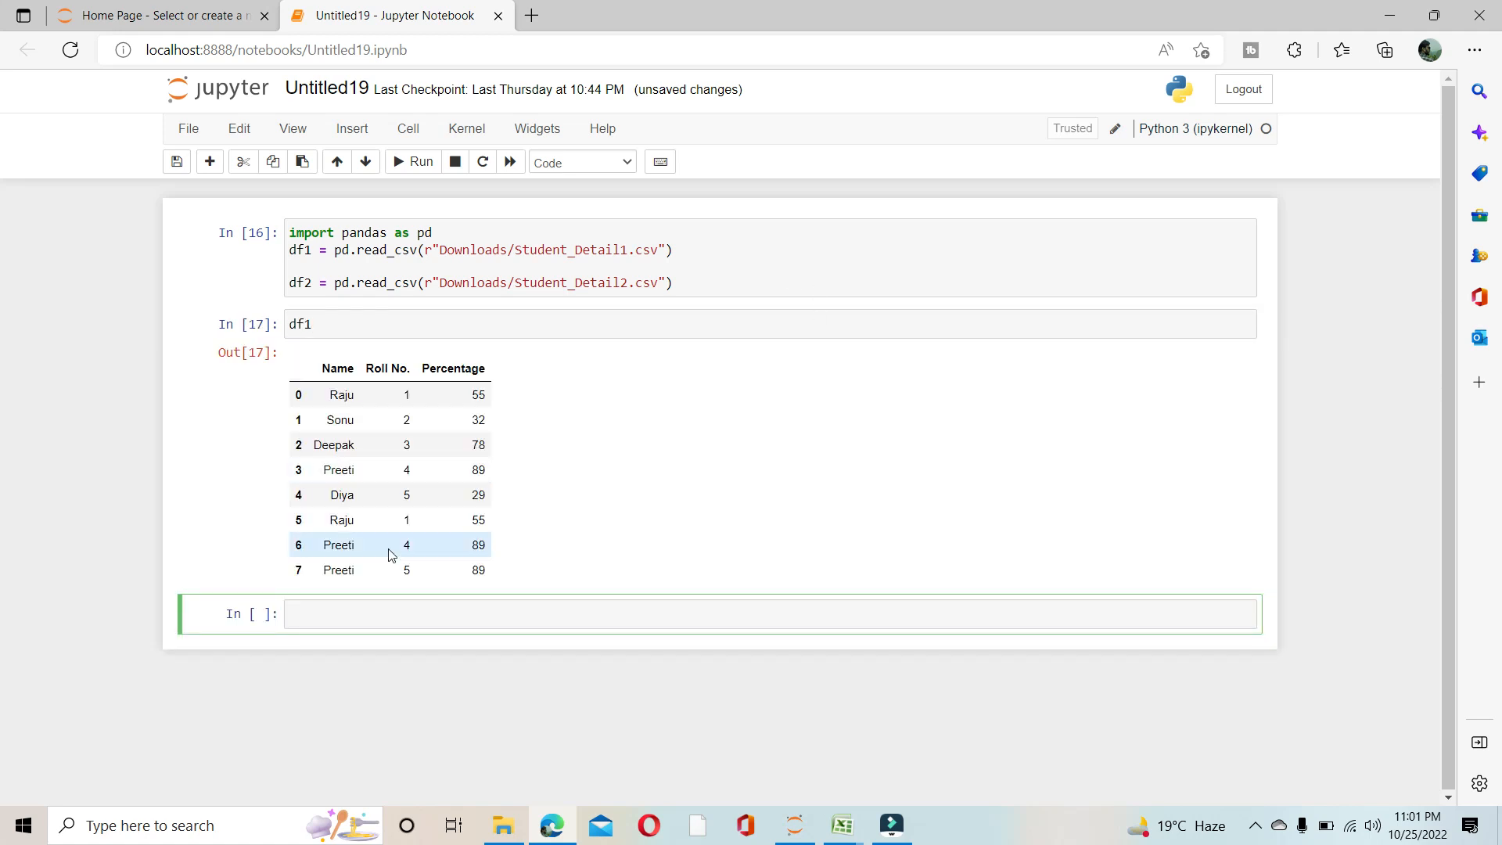
{"action": "type", "text": "df2"}
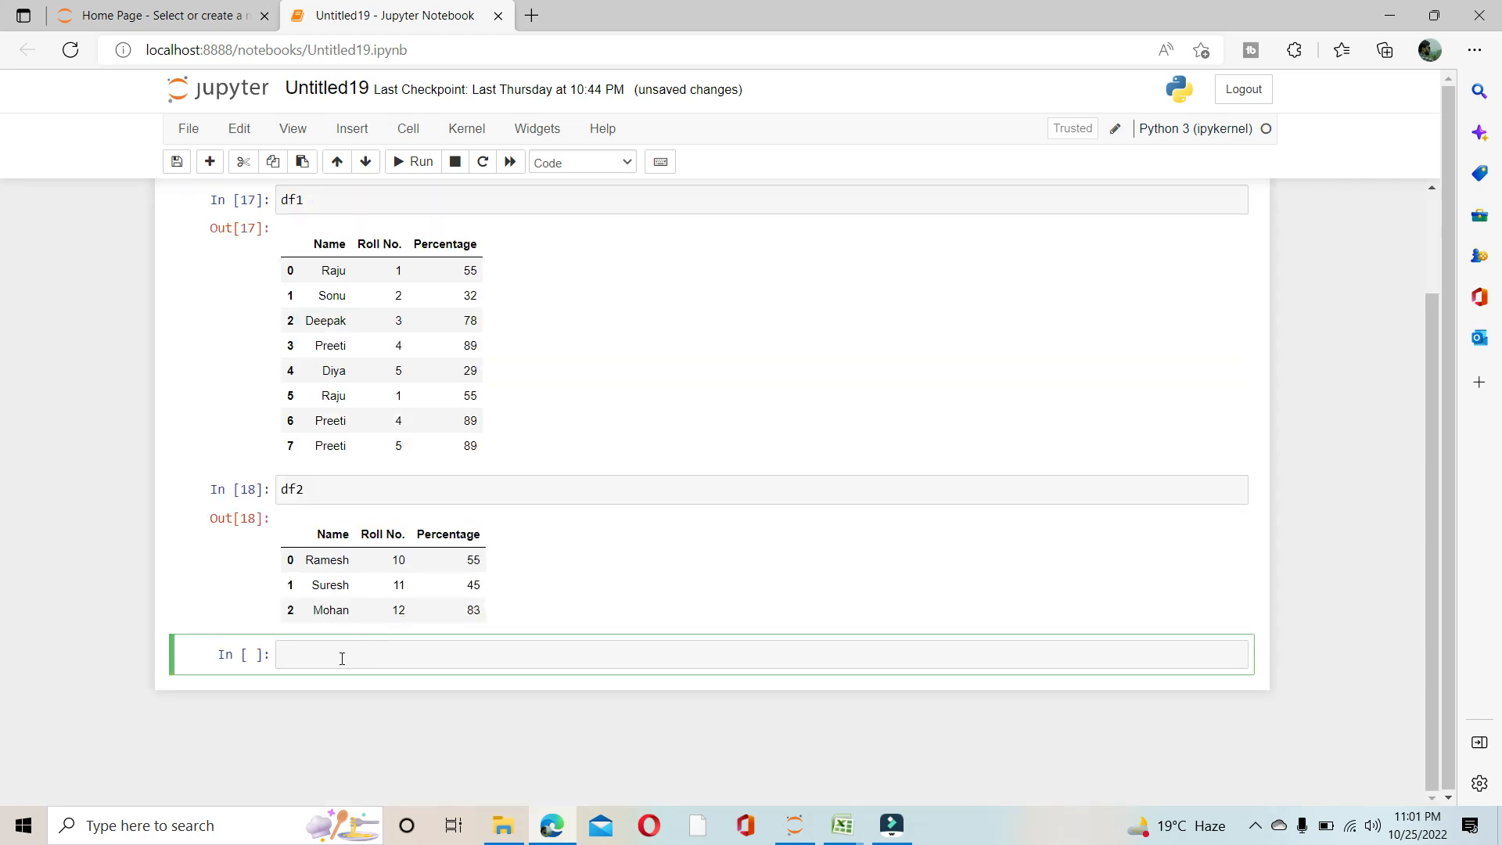
Write and run frame = [df1,df2] and df_final = pd.concat(frame).
{"action": "type", "text": "frame ="}
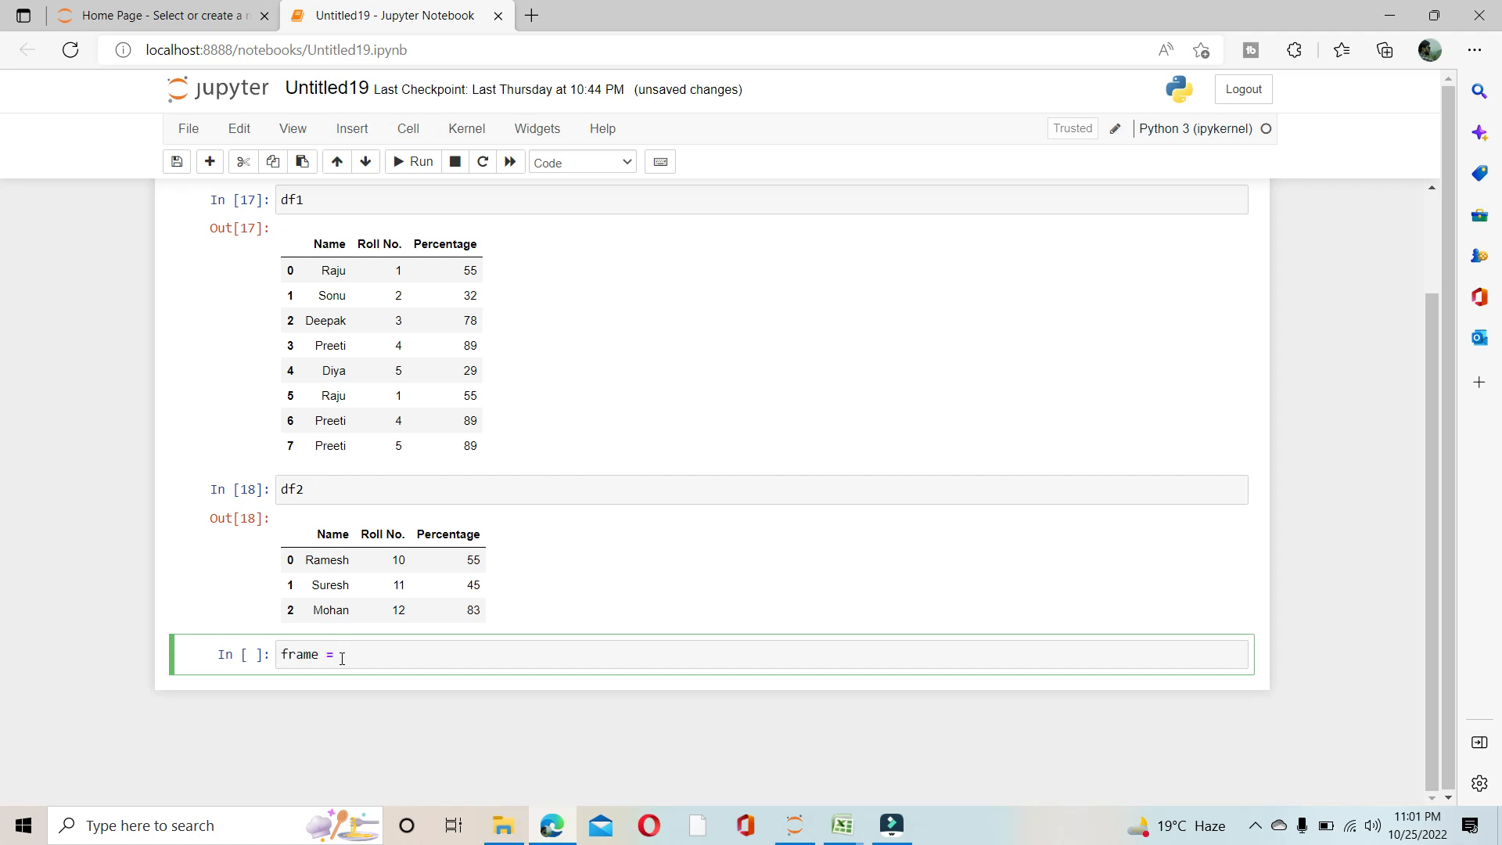
{"action": "type", "text": "[]"}
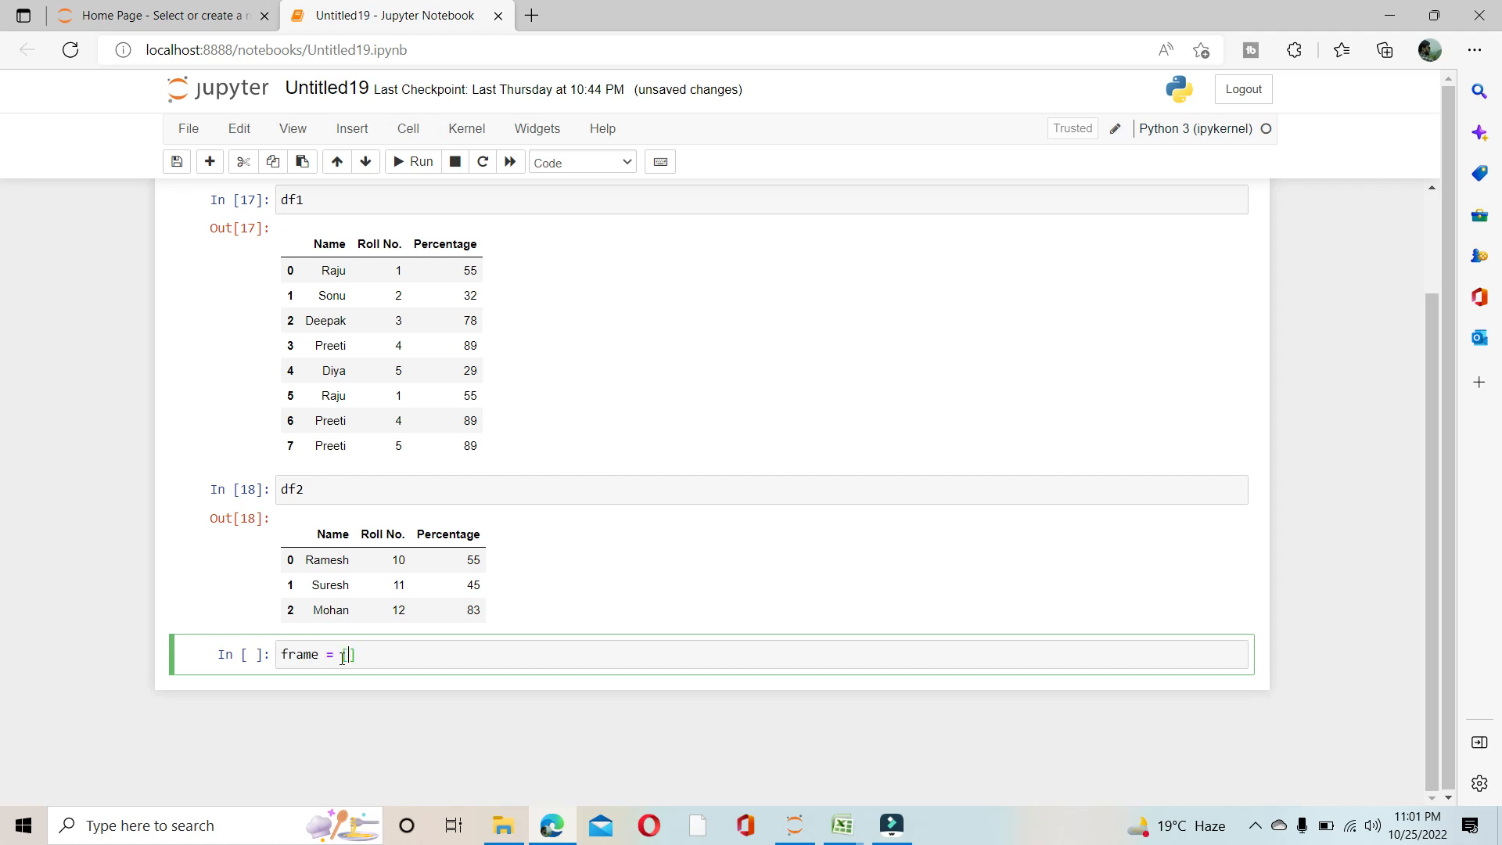
{"action": "type", "text": "df1,d"}
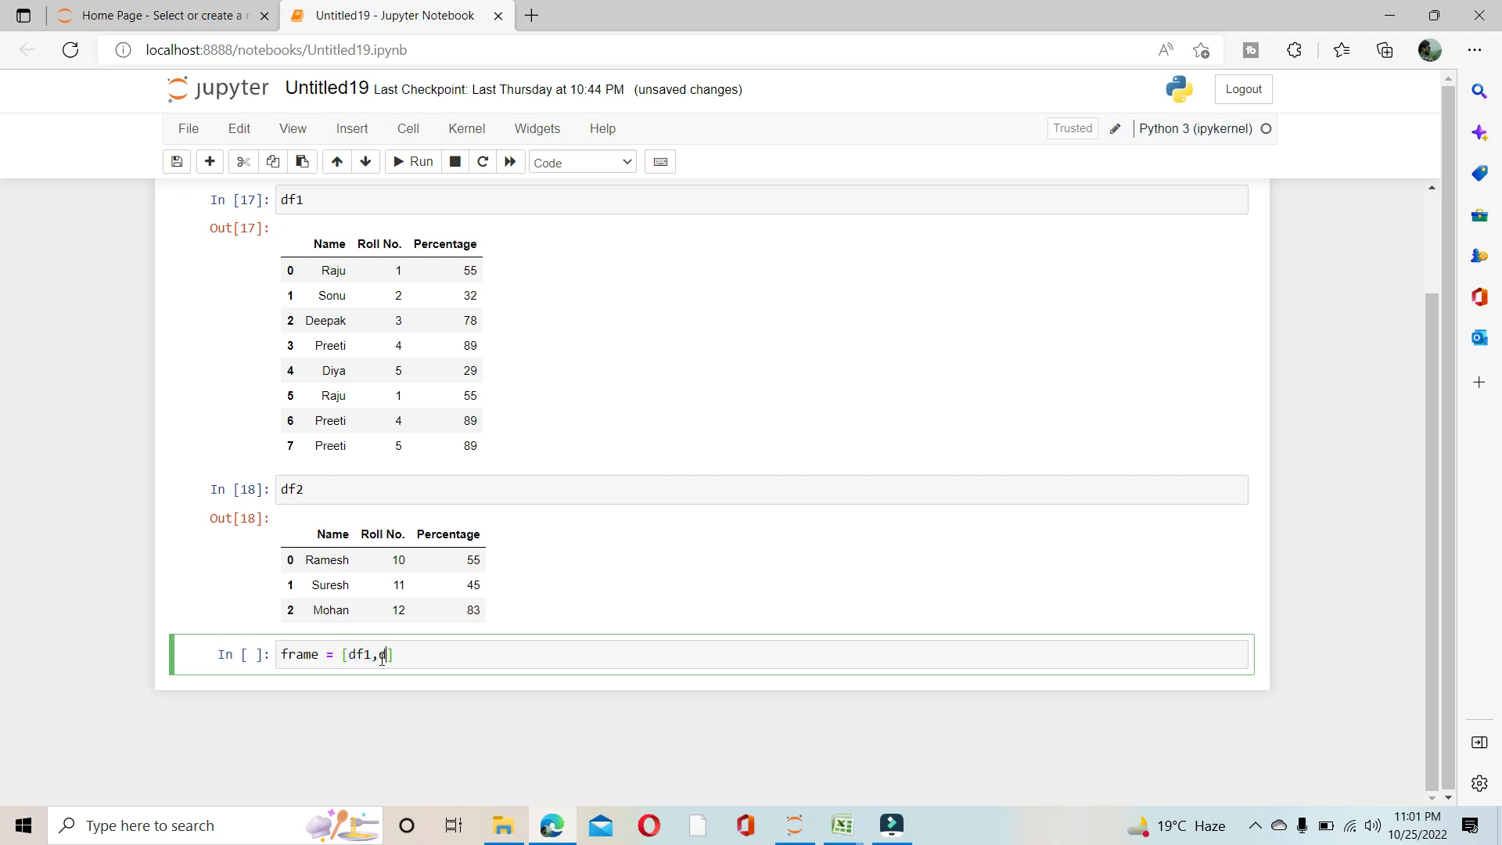
{"action": "type", "text": "f2"}
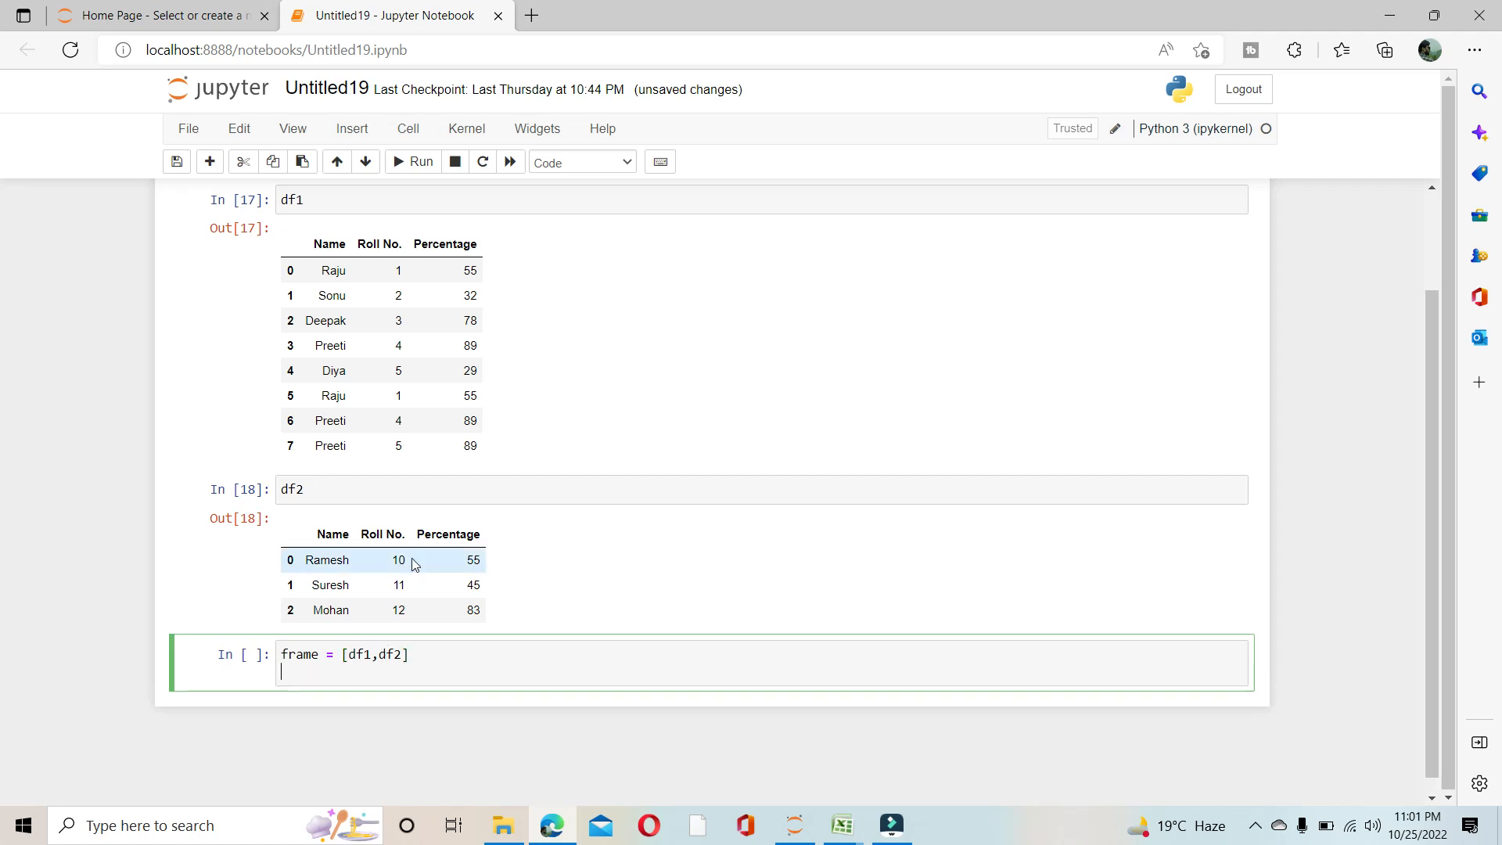
{"action": "type", "text": "df"}
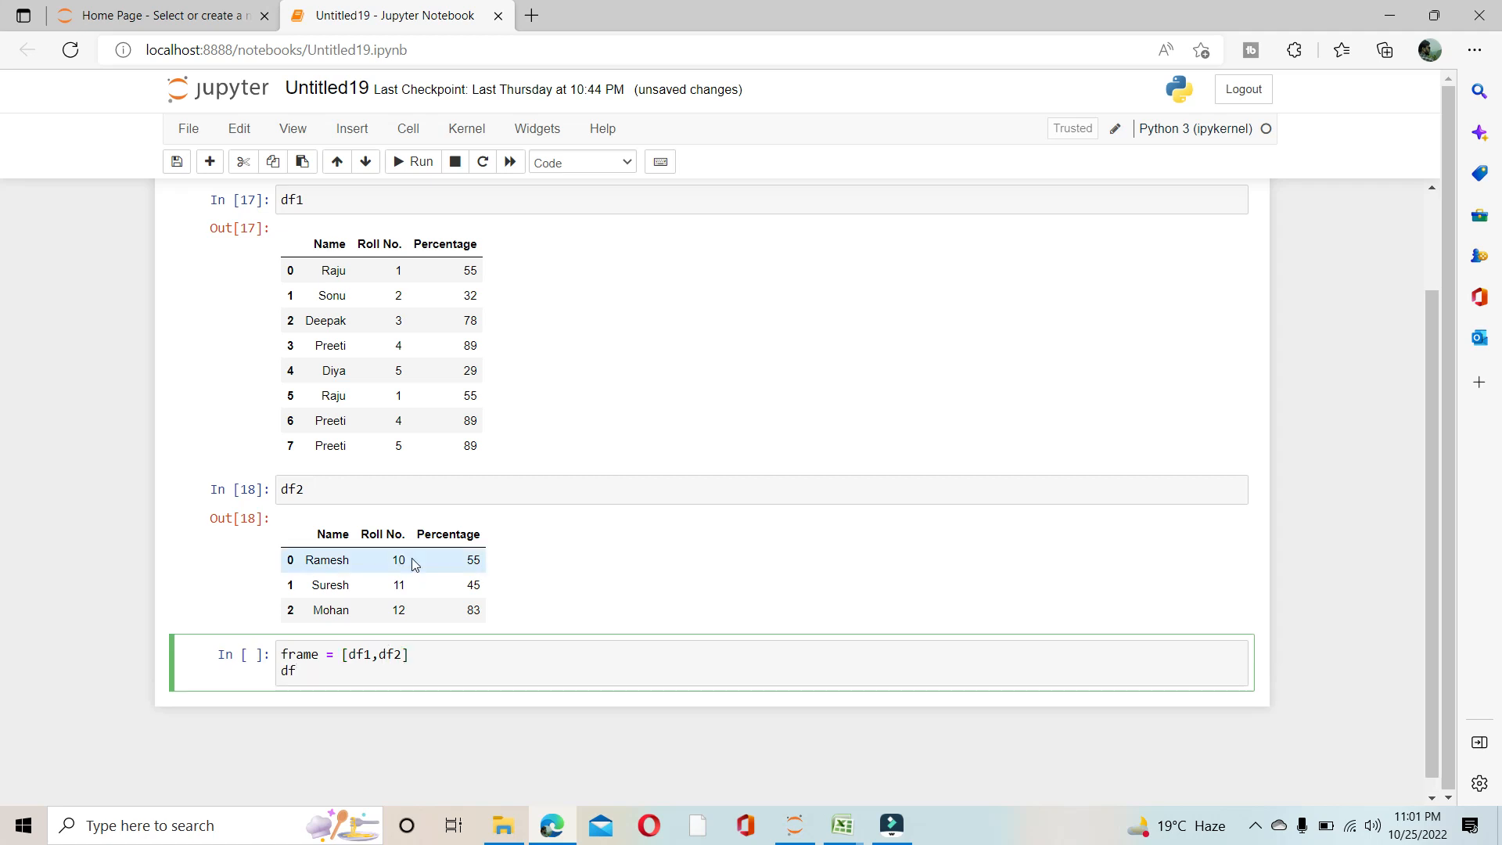
{"action": "type", "text": "_final ="}
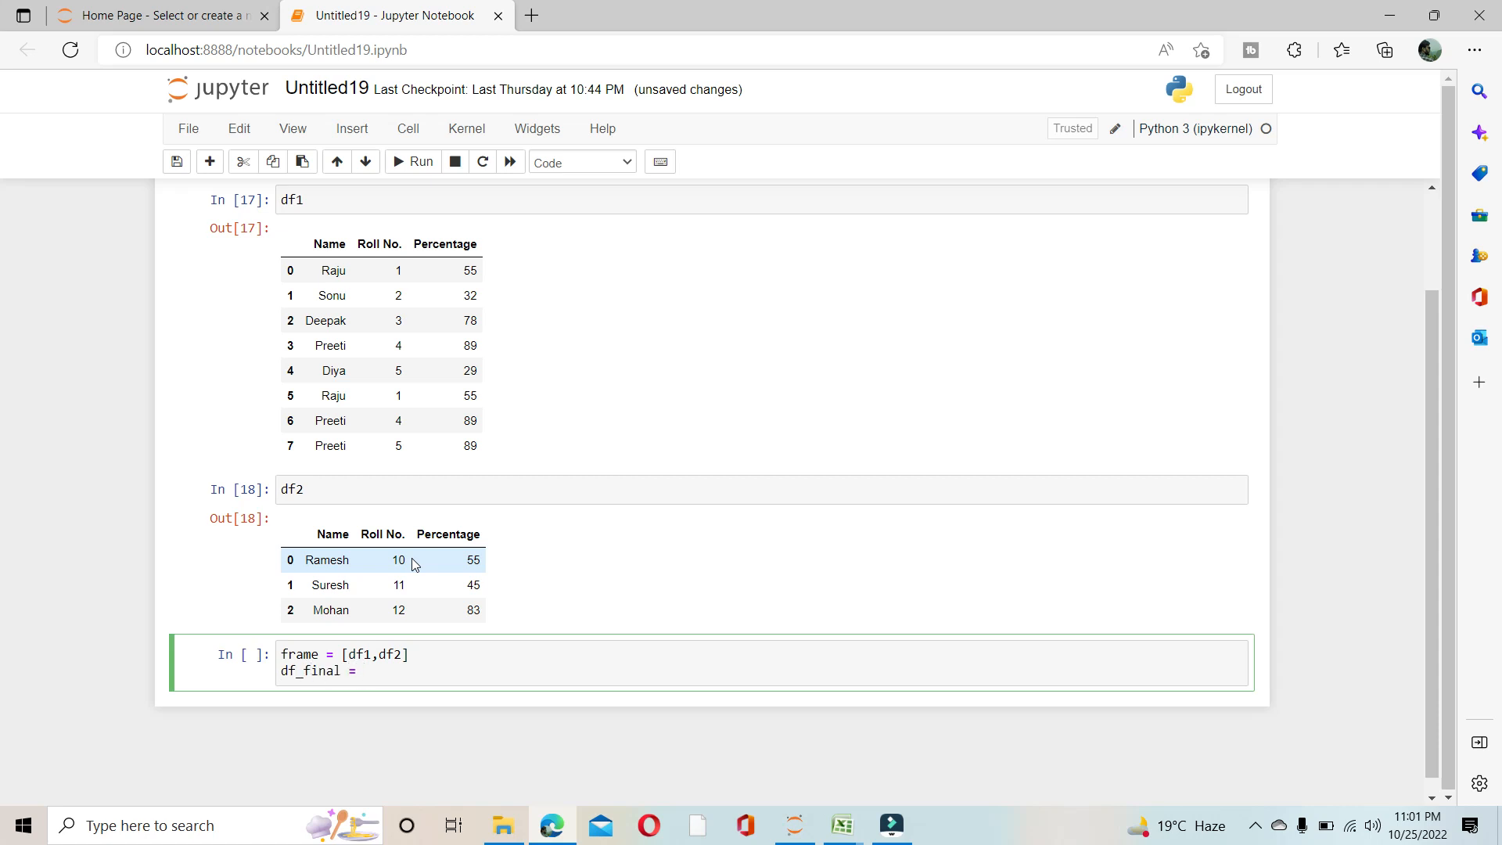
{"action": "type", "text": "pd.co"}
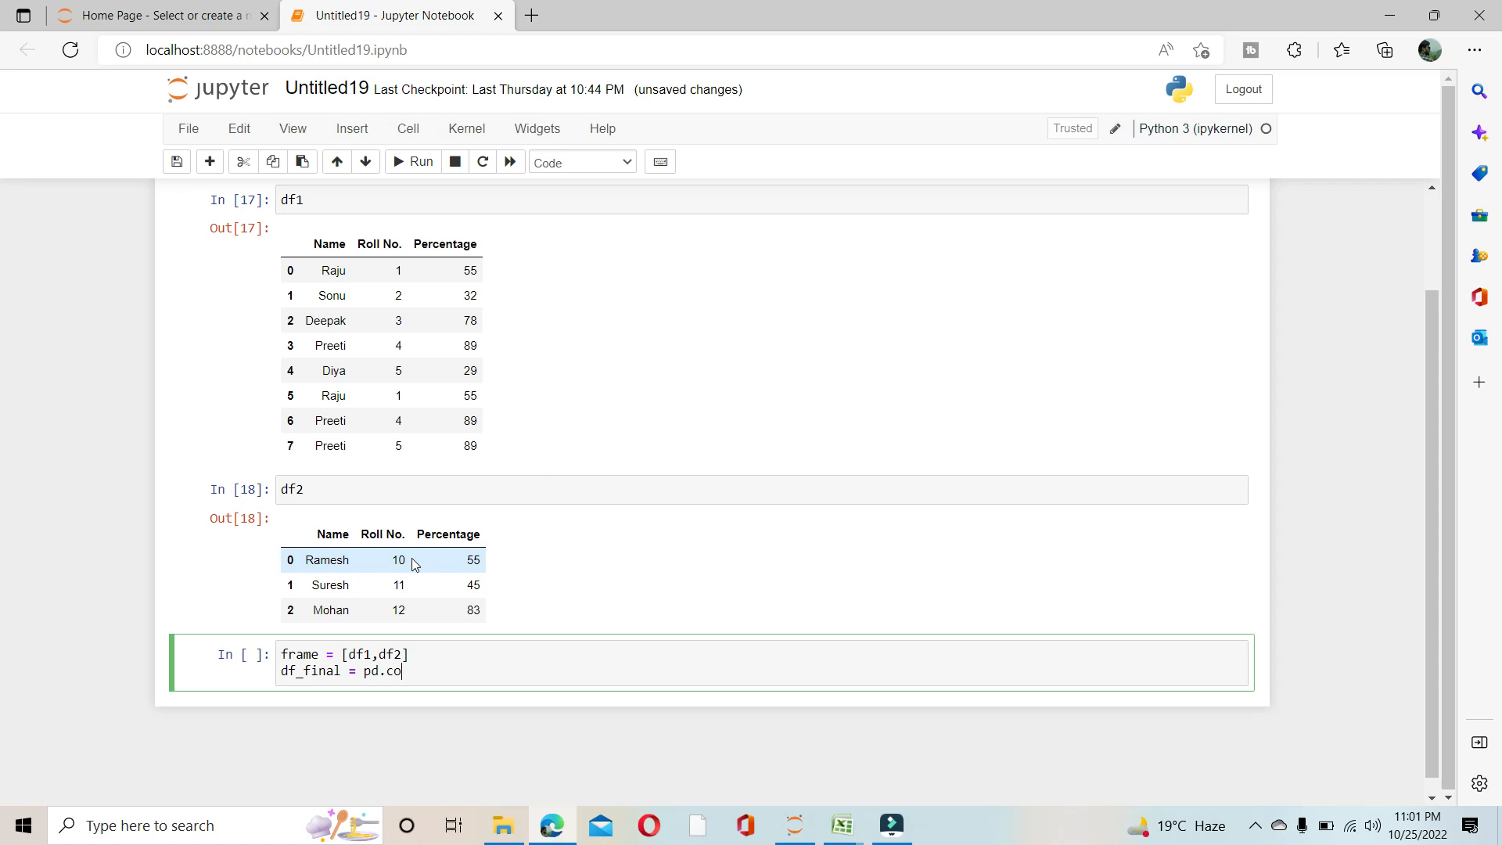
{"action": "type", "text": "ncat()"}
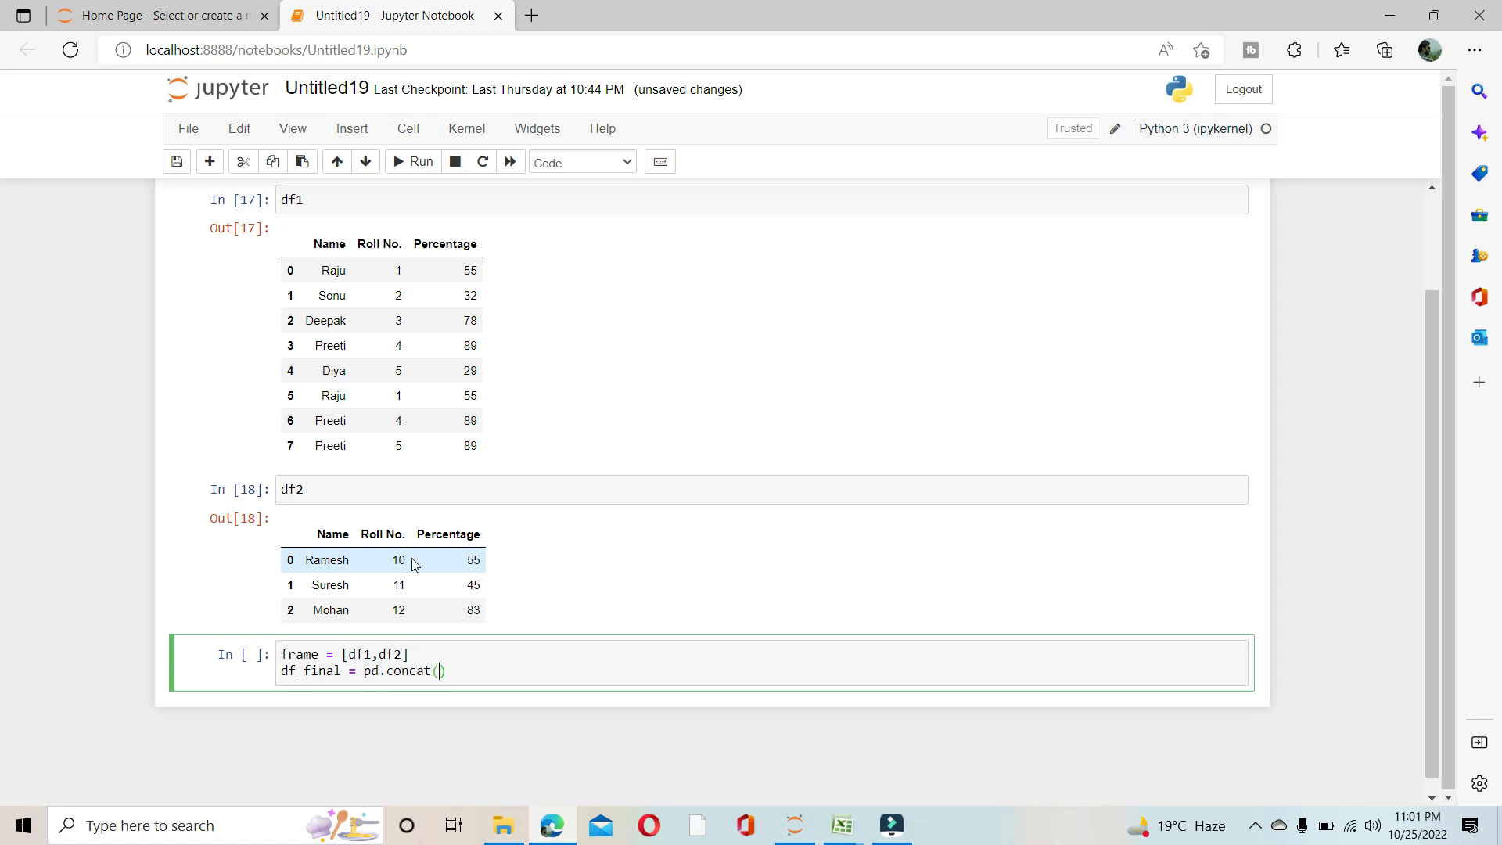
{"action": "type", "text": "frame"}
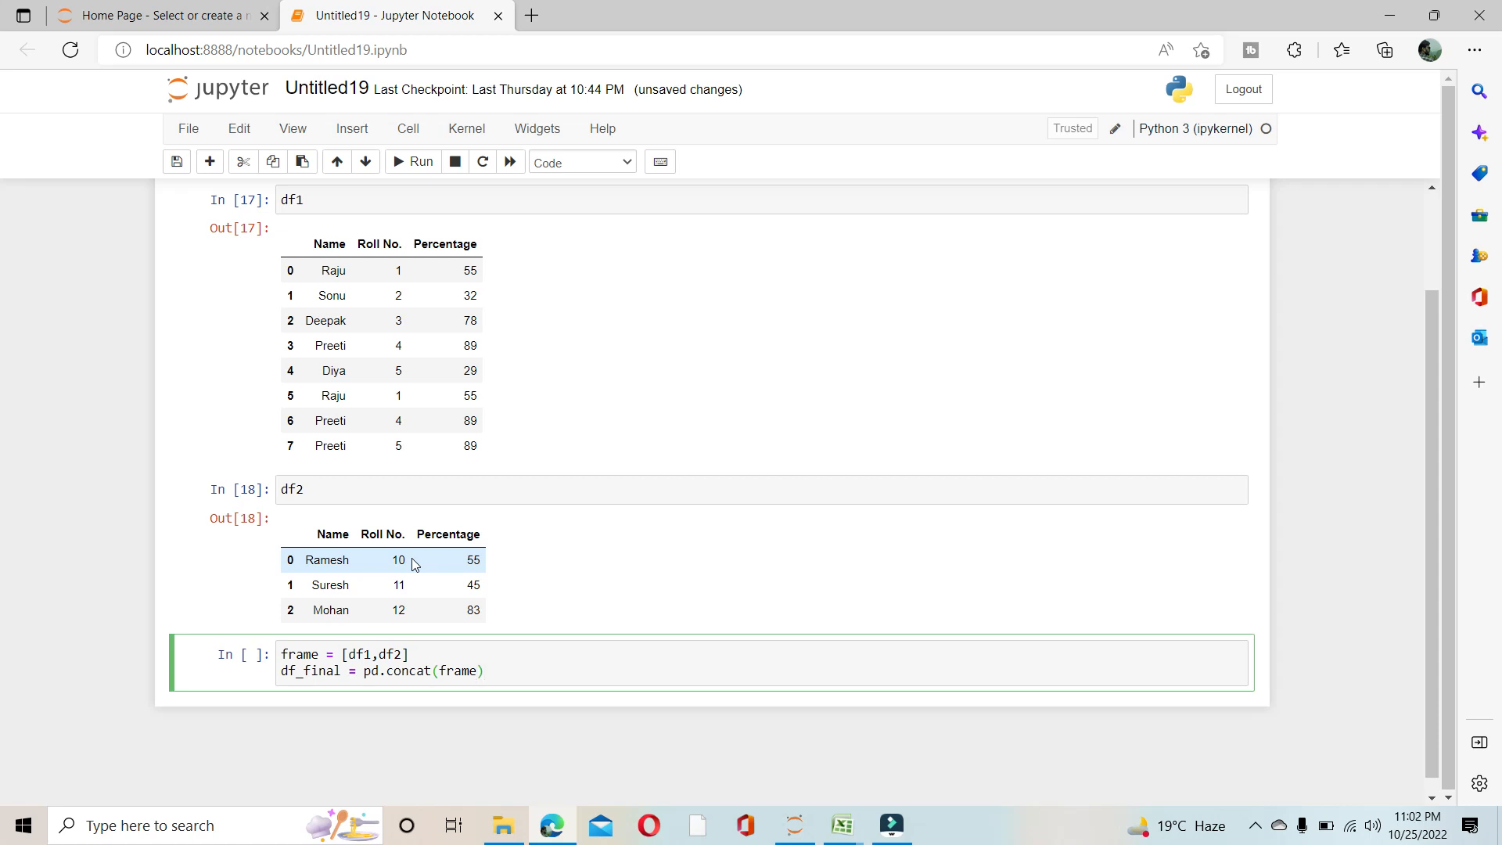
{"action": "left_click", "coordinate": [419, 161]}
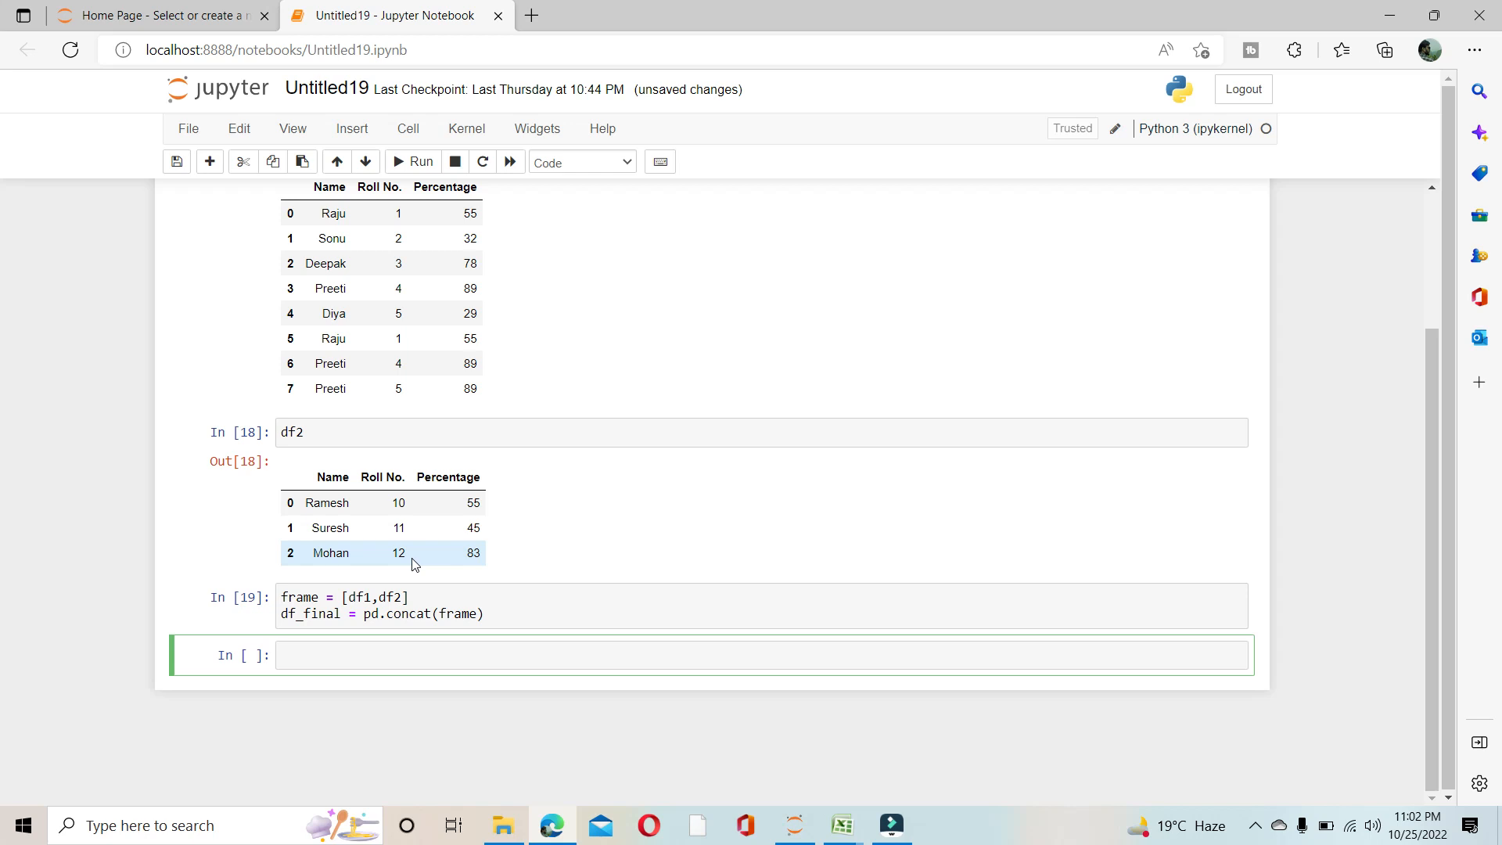
Run df_final in a new cell and scroll through the combined rows.
{"action": "type", "text": "df_final"}
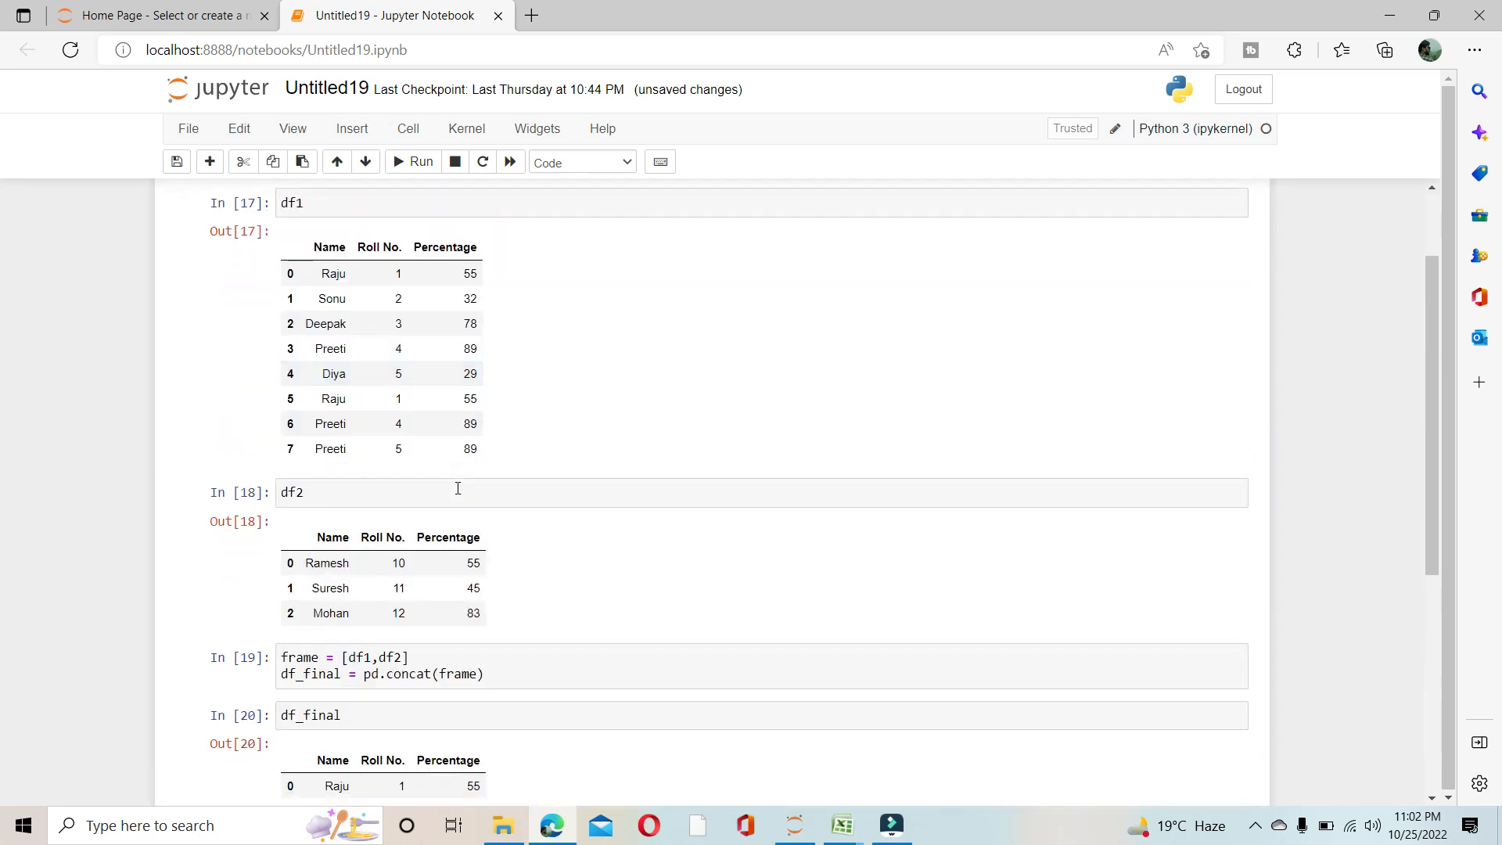
{"action": "scroll", "scroll_direction": "down", "scroll_amount": 3}
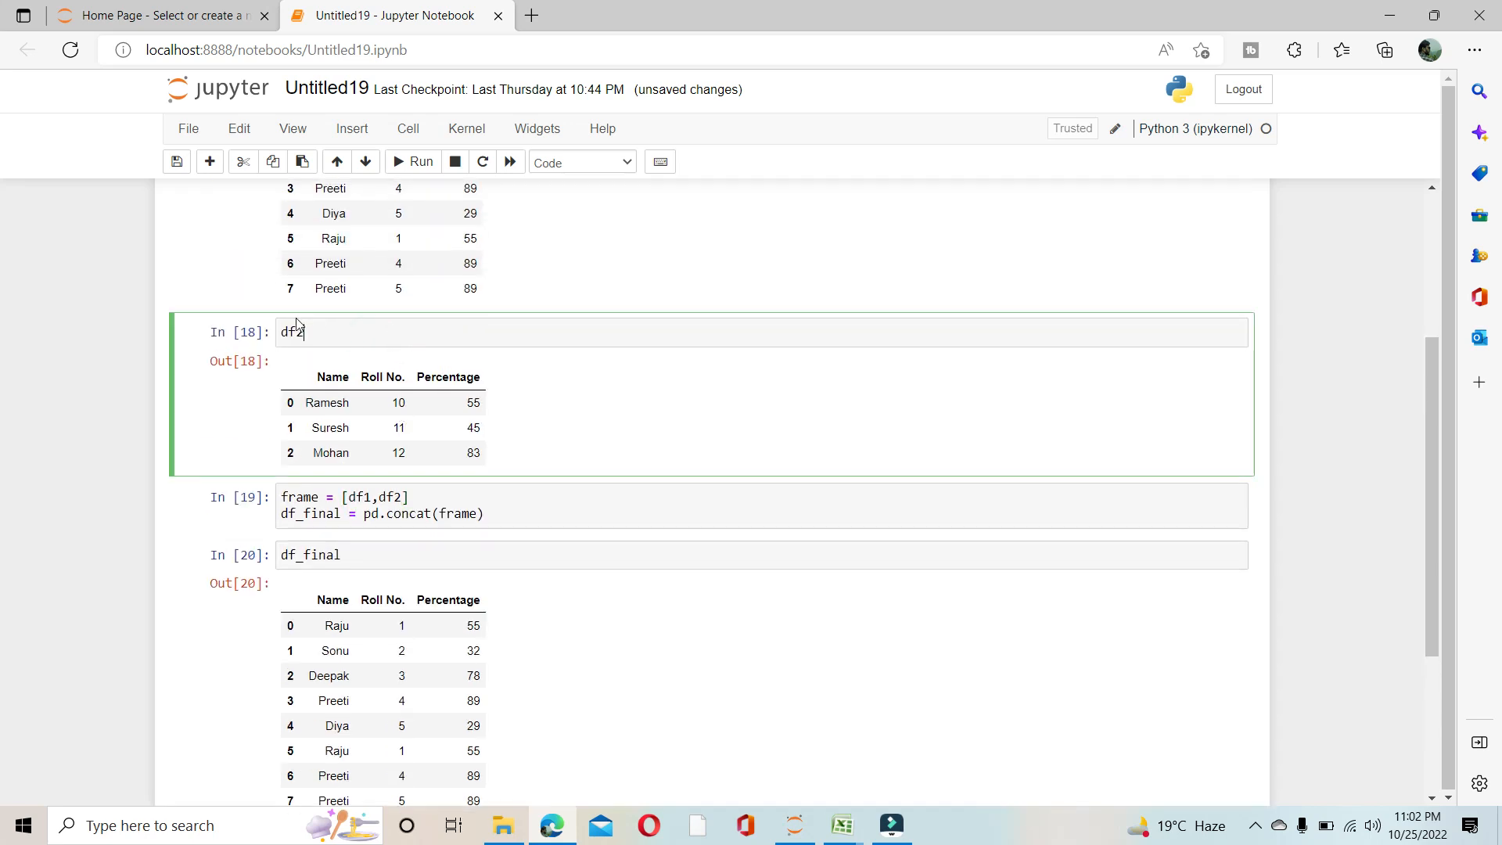
Add cells below df2 assigning df3 = df2, then display df3's three rows.
{"action": "left_click", "coordinate": [209, 162]}
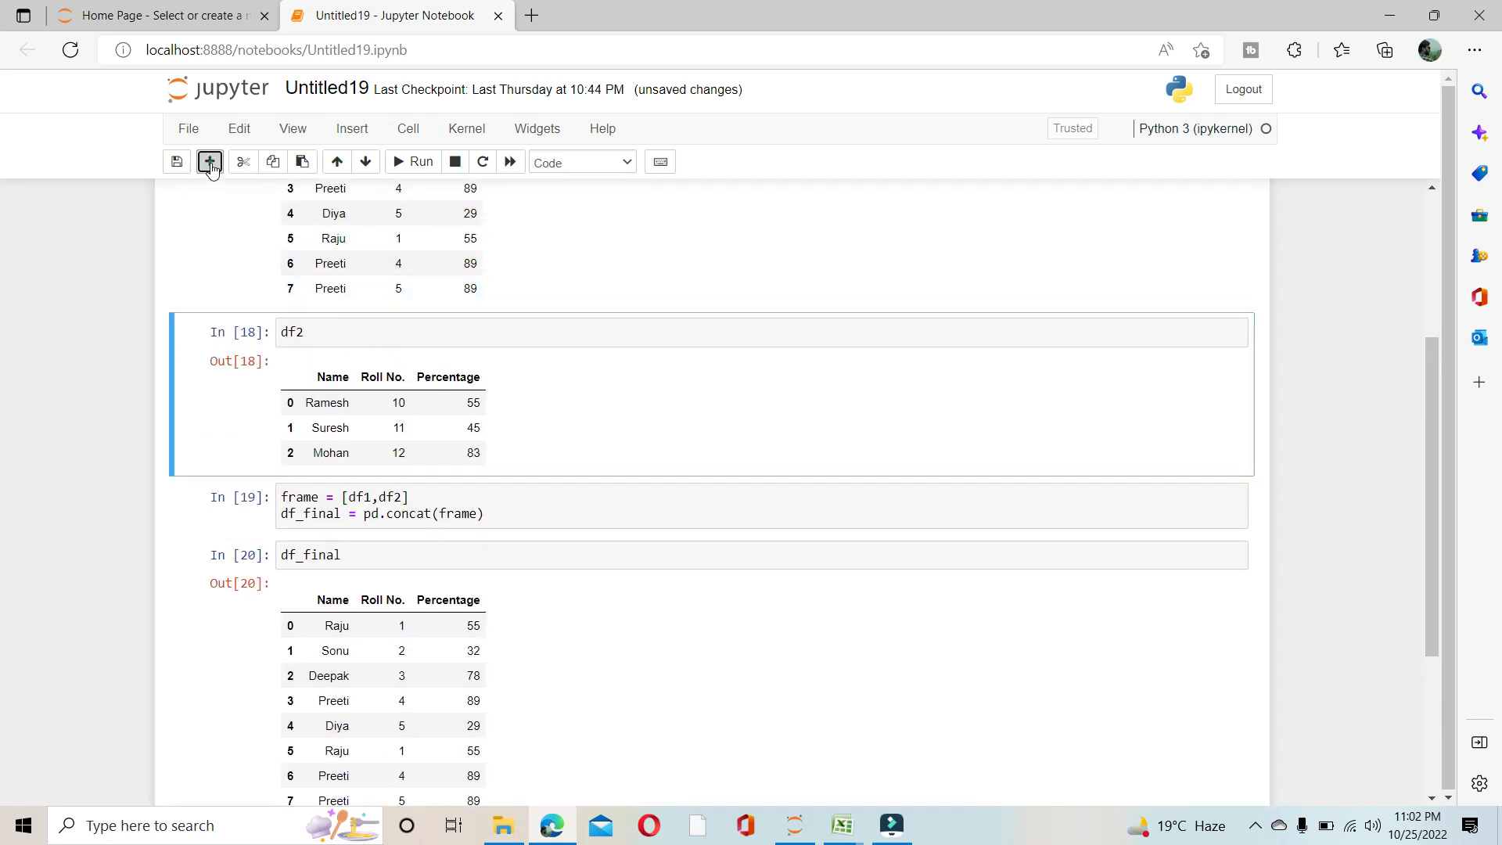
{"action": "left_click", "coordinate": [209, 161]}
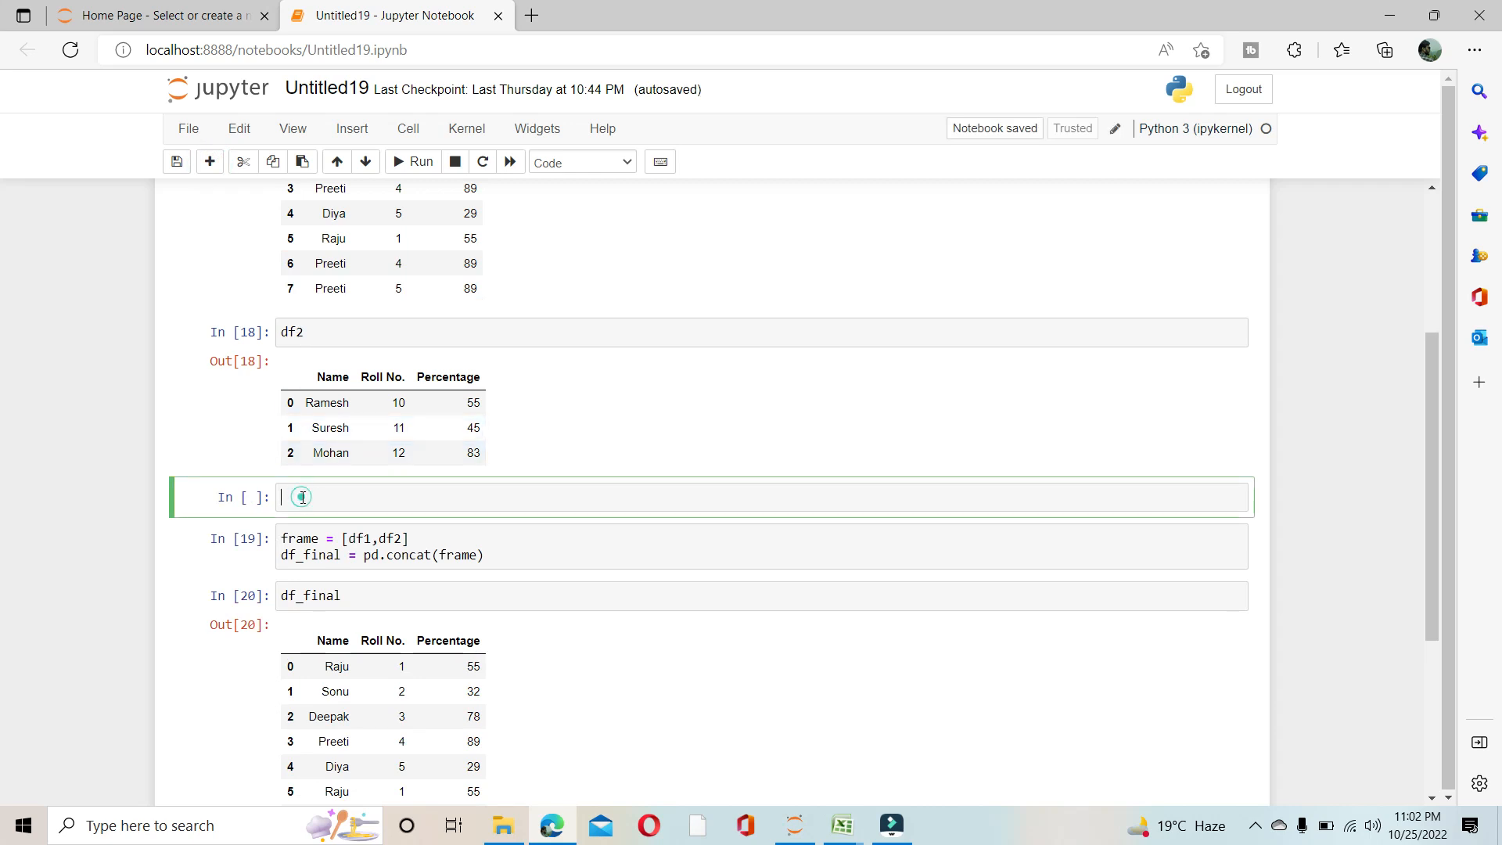
{"action": "type", "text": "df3 ="}
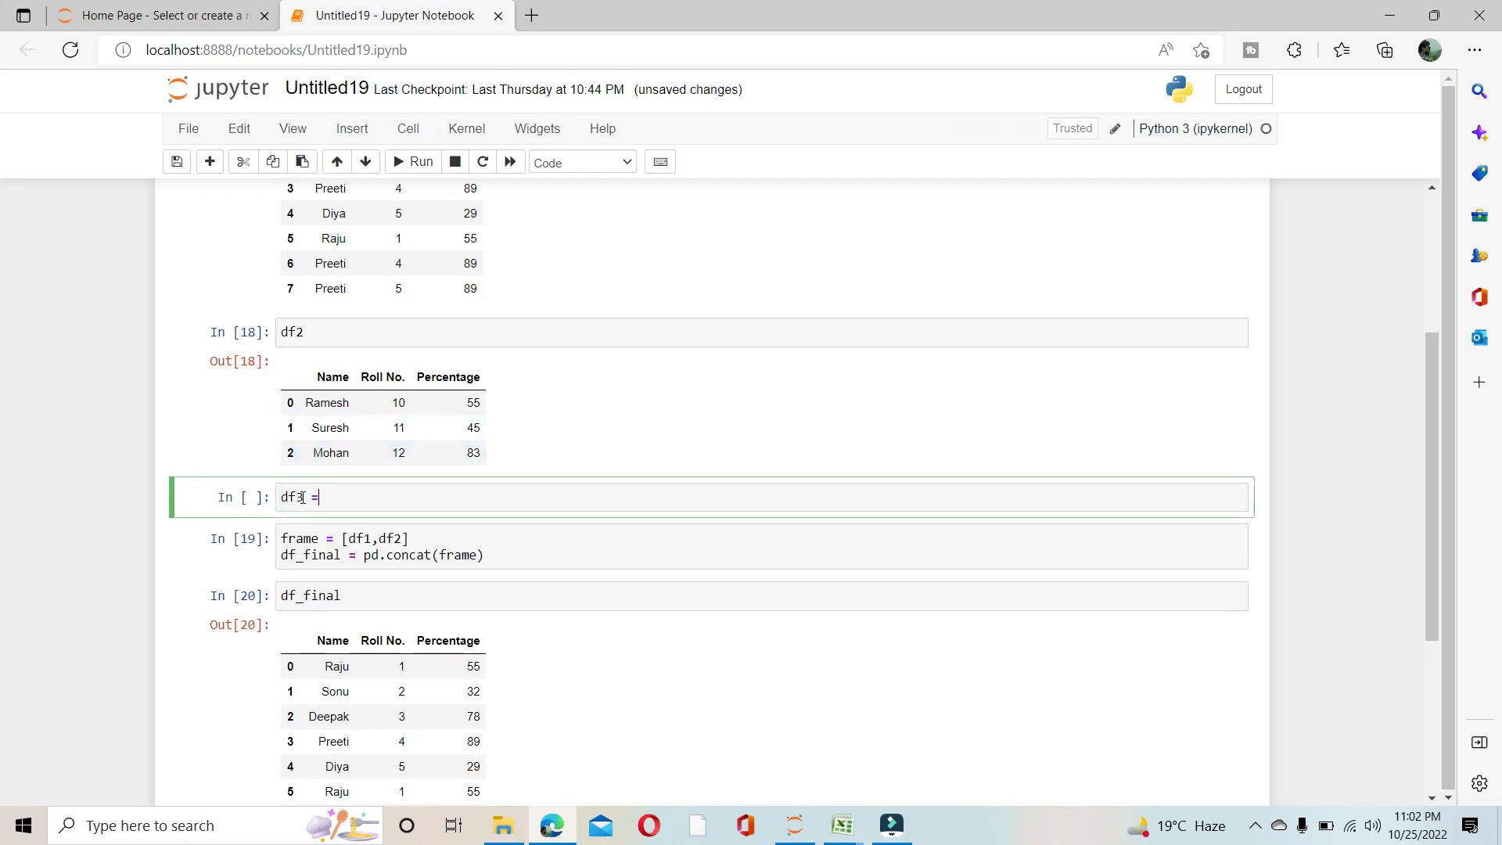
{"action": "type", "text": "df2"}
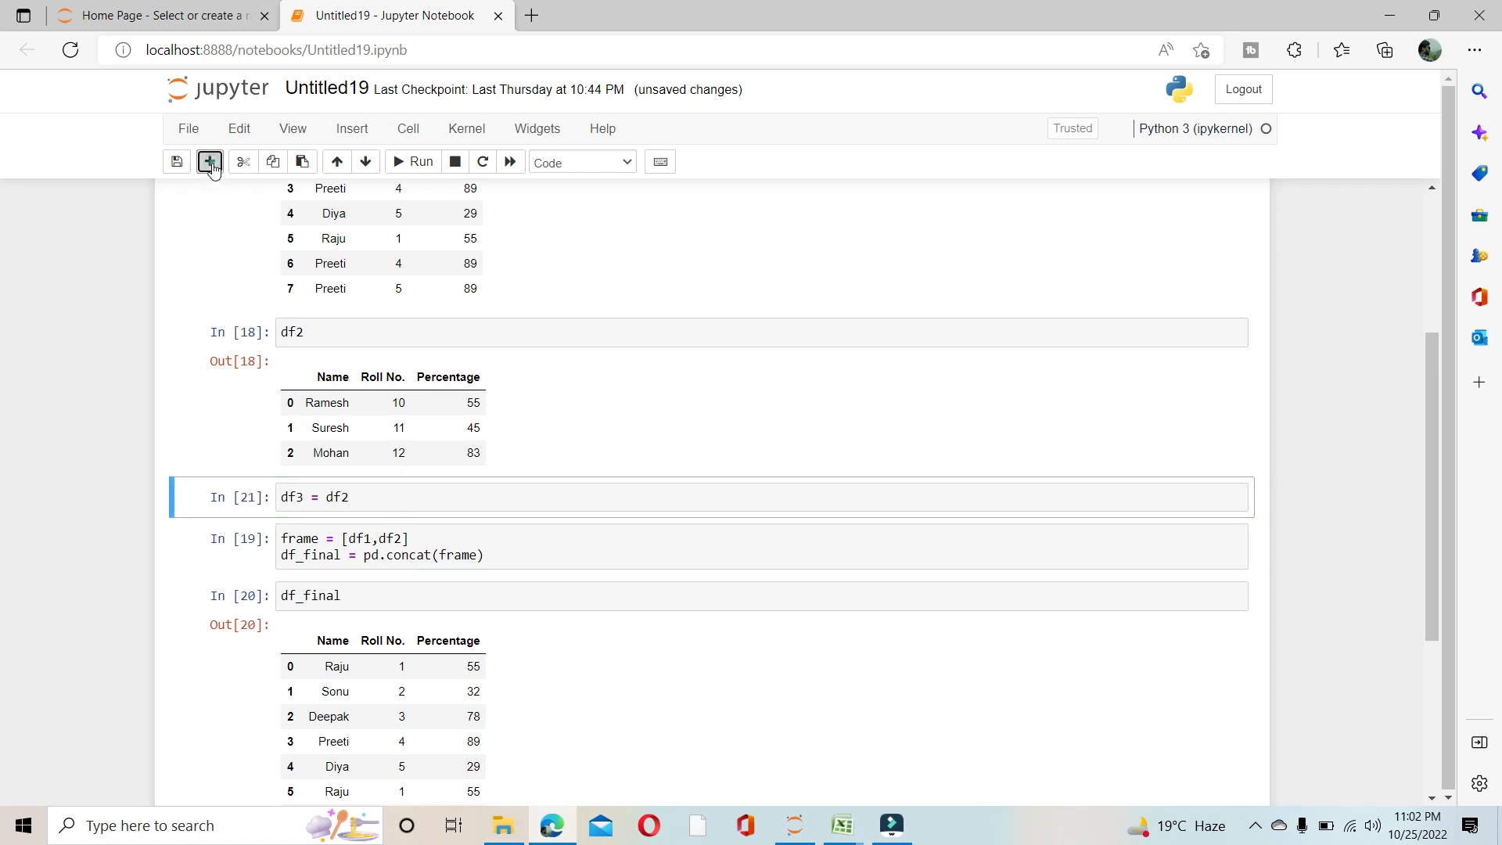
{"action": "left_click", "coordinate": [208, 161]}
{"action": "type", "text": "df3"}
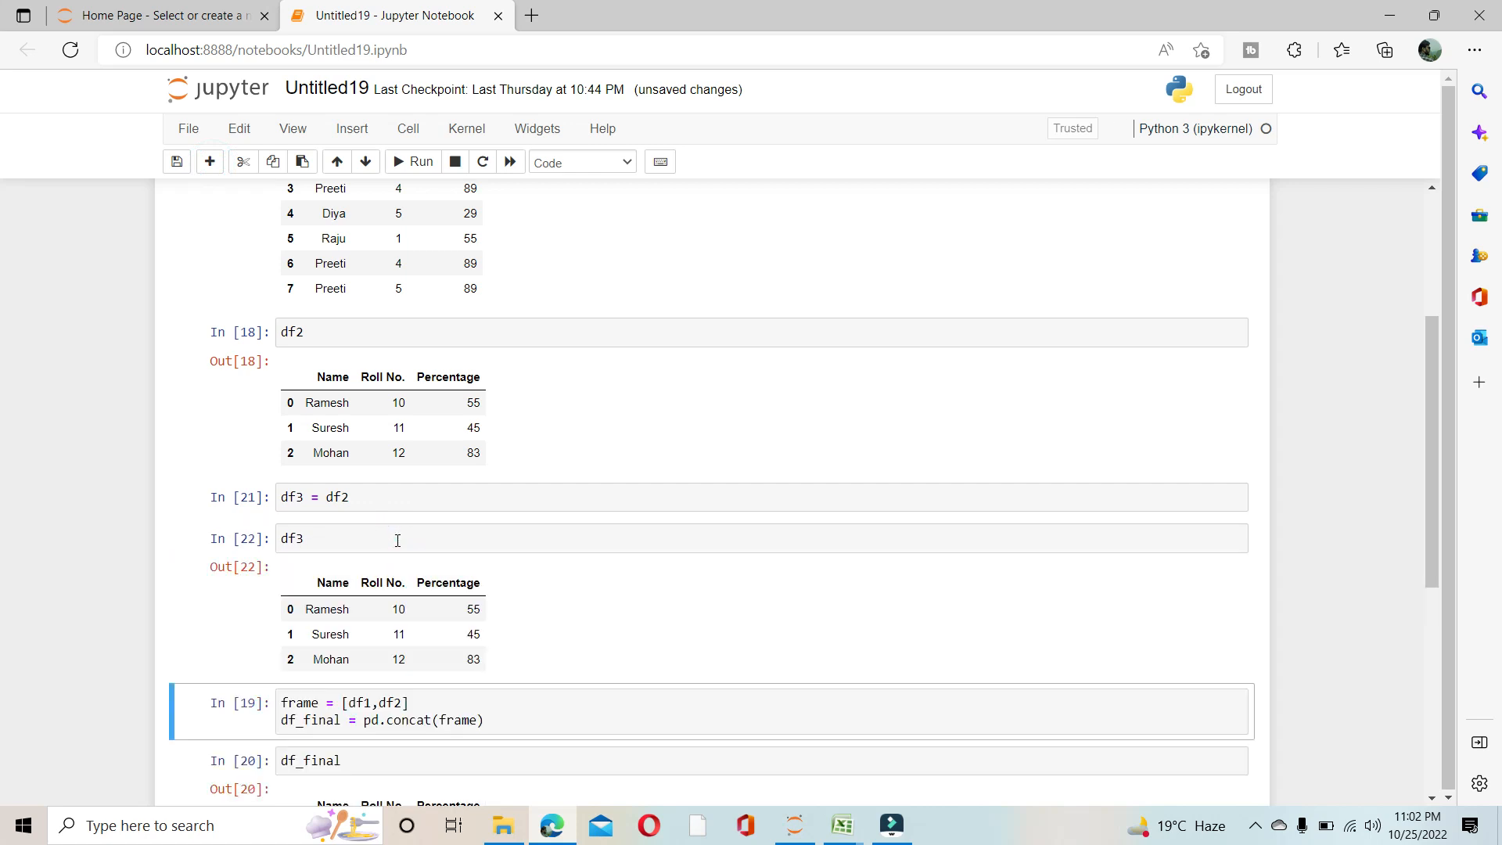
{"action": "scroll", "scroll_direction": "down", "scroll_amount": 3}
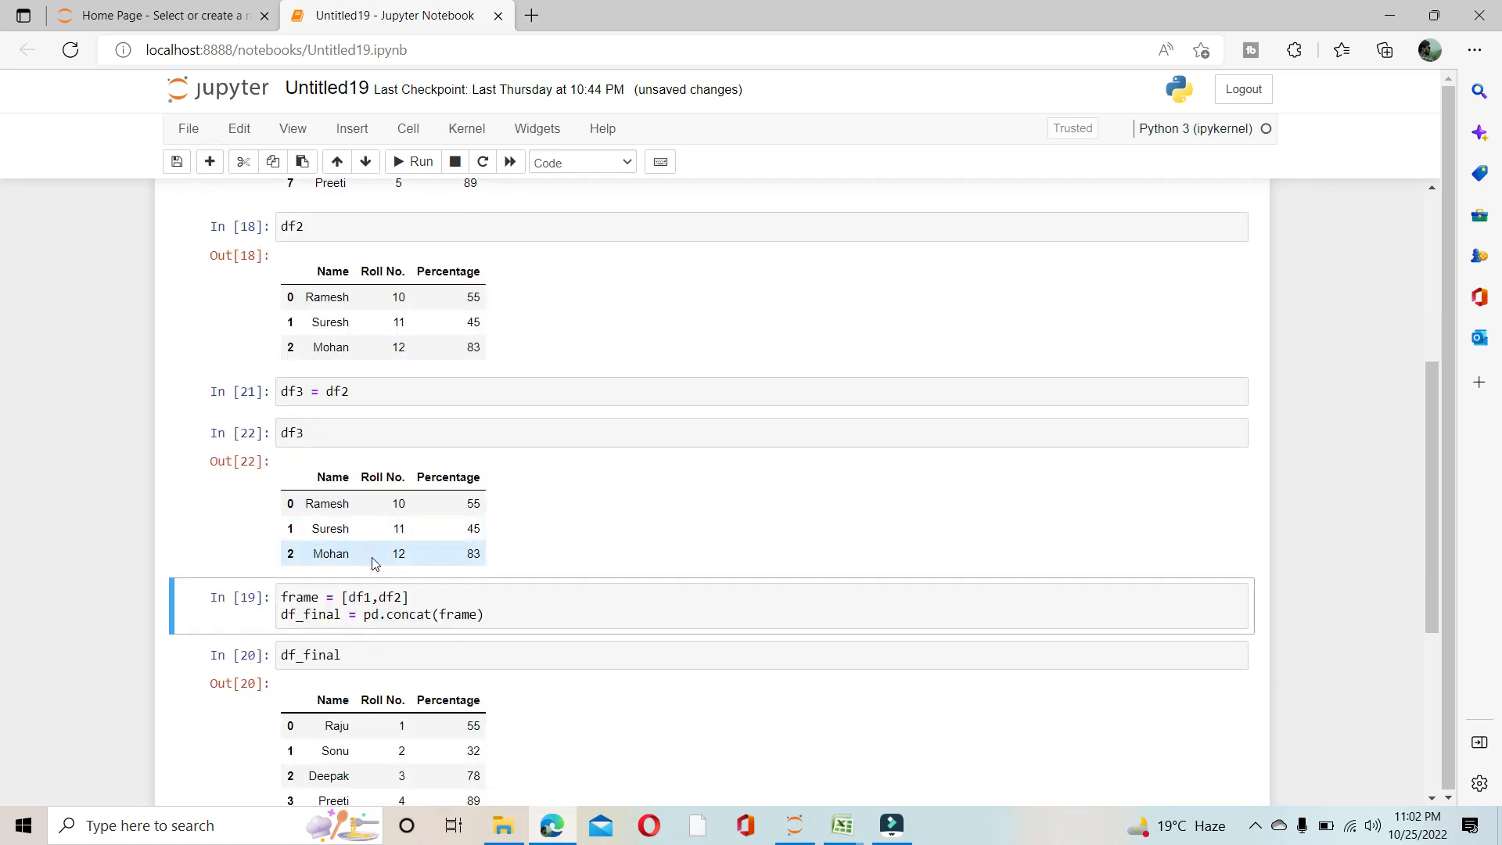
{"action": "scroll", "scroll_direction": "down", "scroll_amount": 3}
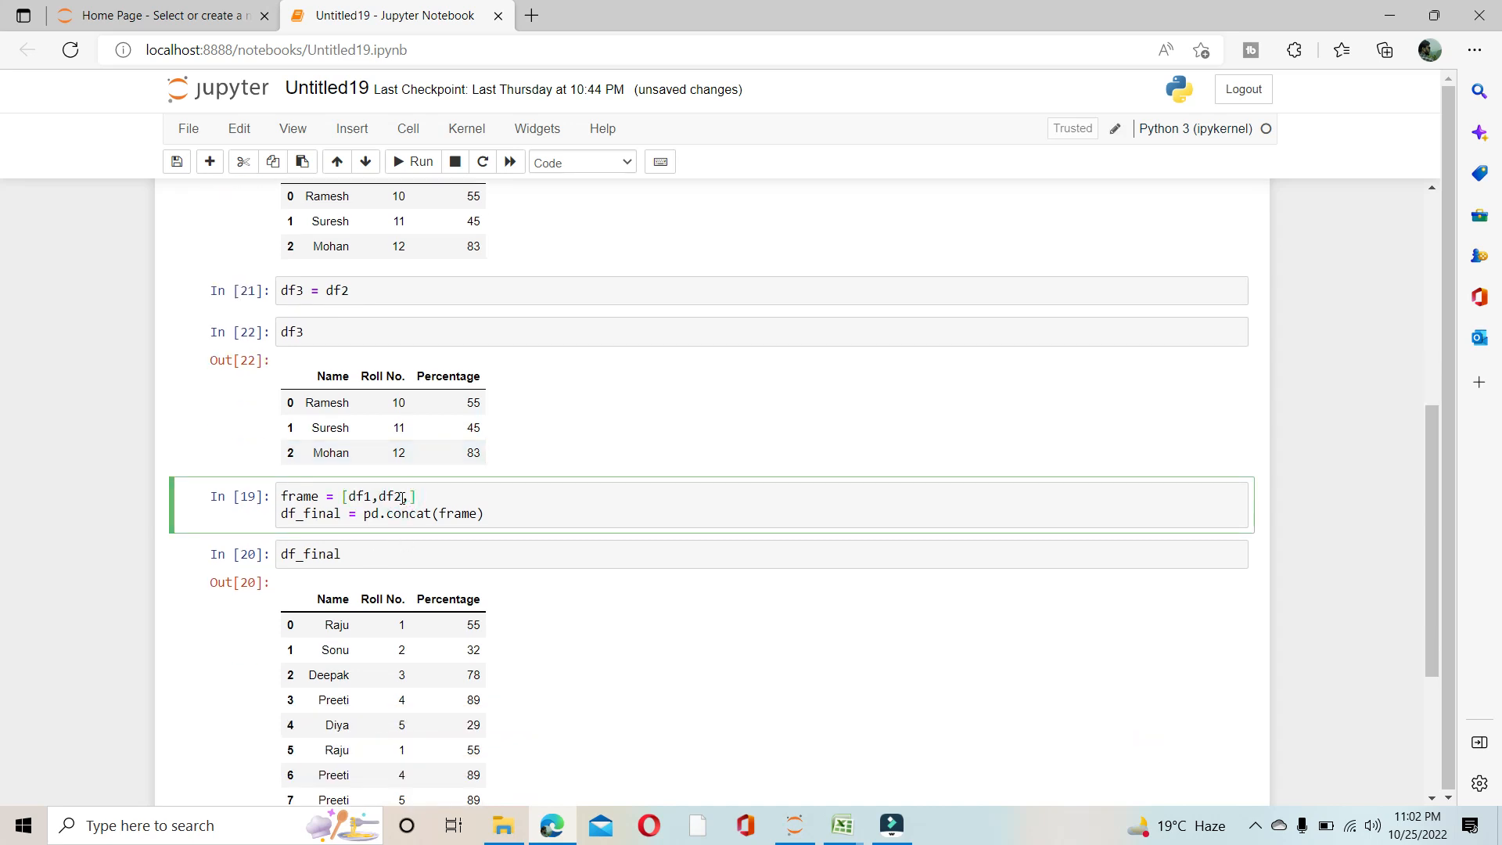
Change the frame list to [df1,df2,df3], rerun, and scroll through fourteen rows.
{"action": "type", "text": ",df3"}
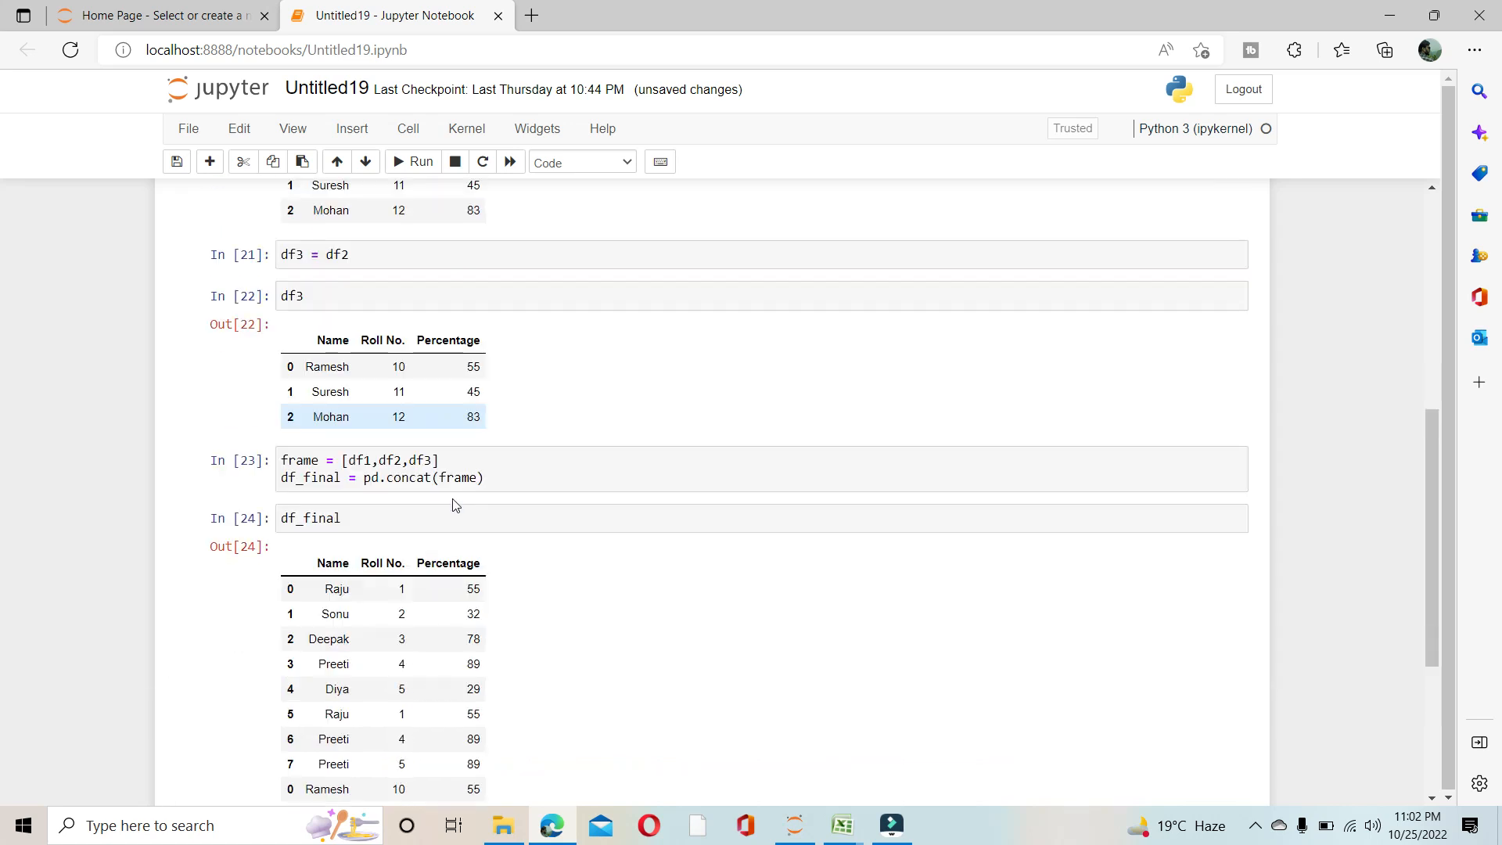
{"action": "scroll", "scroll_direction": "down", "scroll_amount": 3}
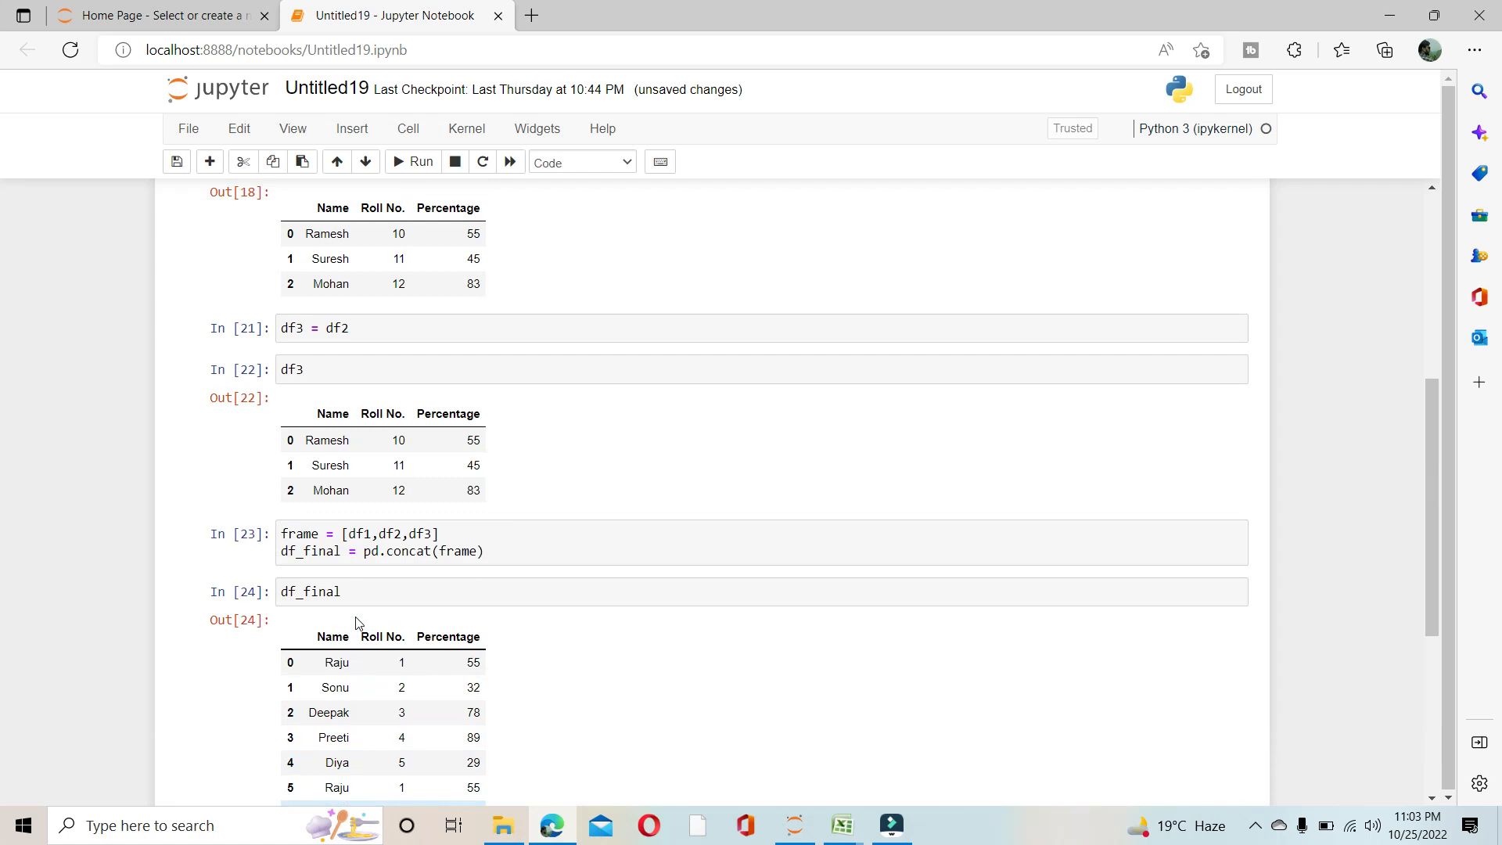
{"action": "scroll", "scroll_direction": "down", "scroll_amount": 3}
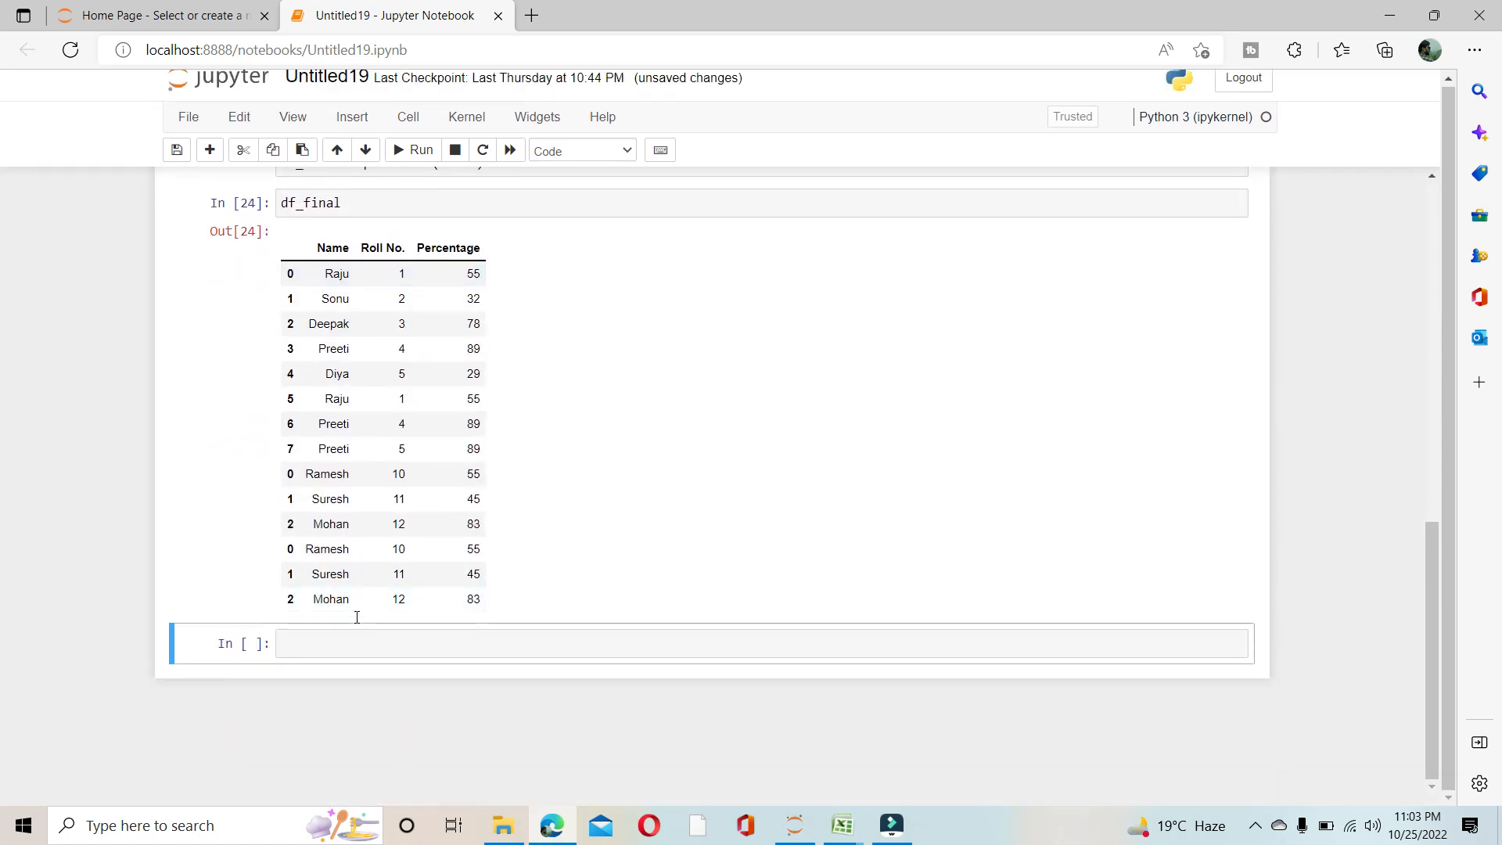
{"action": "scroll", "scroll_direction": "down", "scroll_amount": 3}
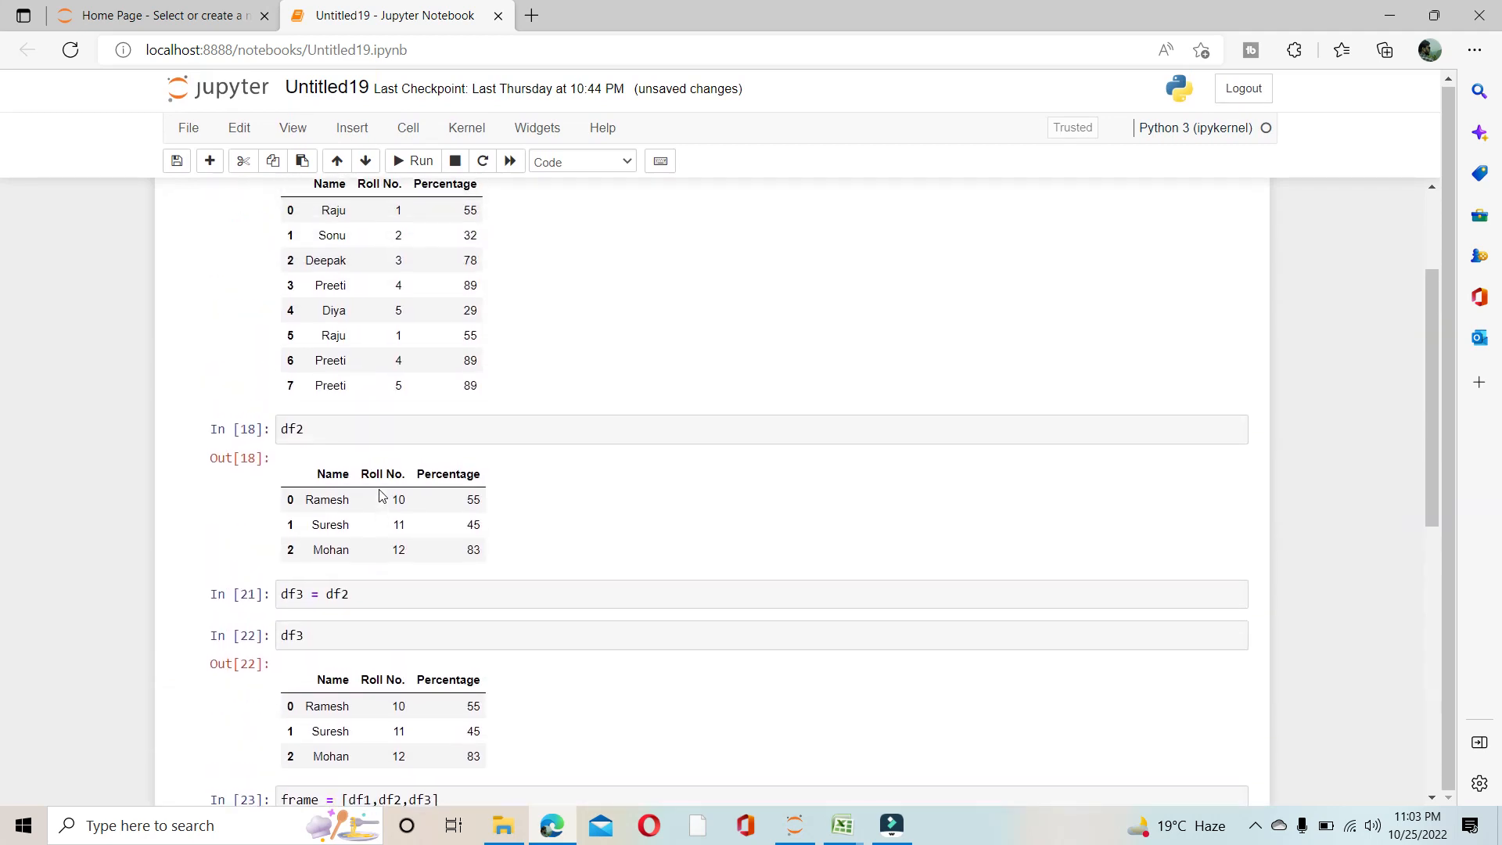